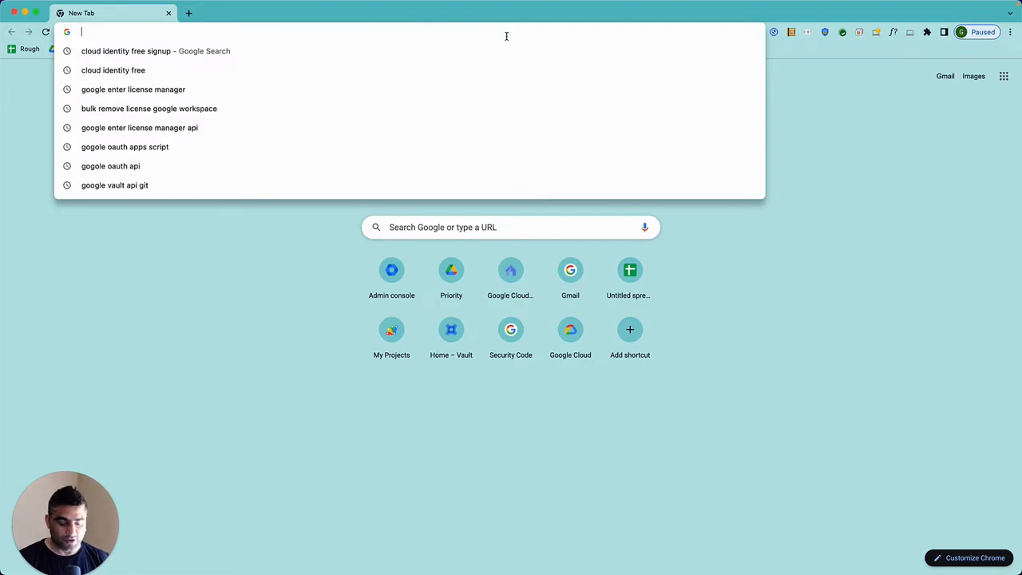
Step: Search 'cloud identity free signup', open the Google Support article and follow its Cloud Identity Free sign-up link
left_click(128, 51)
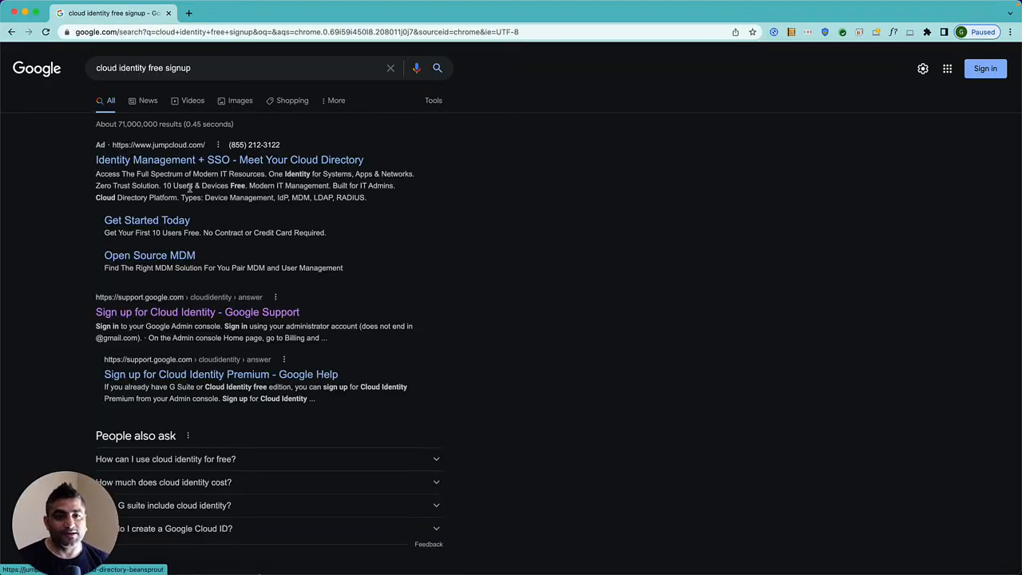
left_click(198, 312)
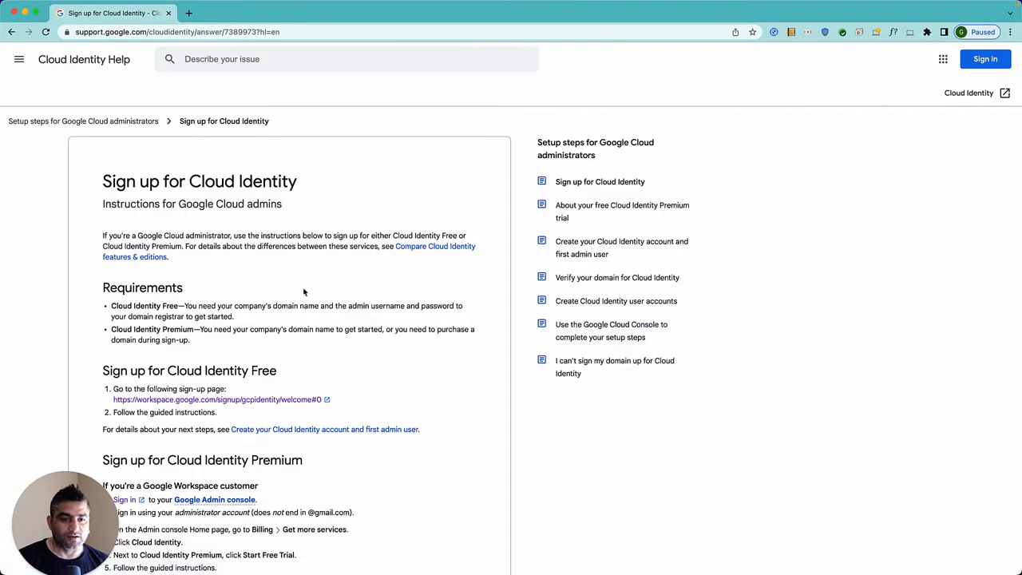
scroll("down", 3)
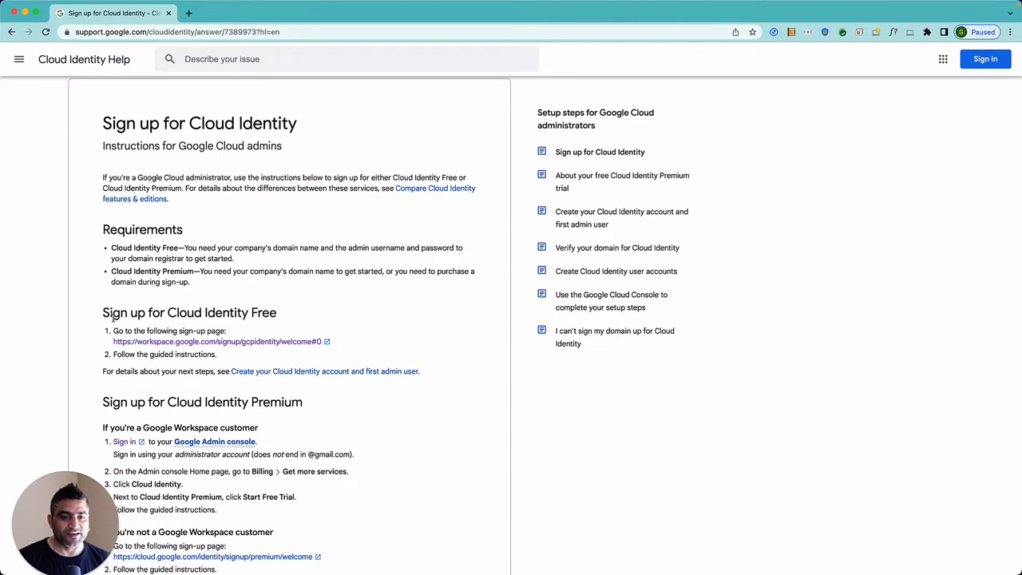
left_click(207, 342)
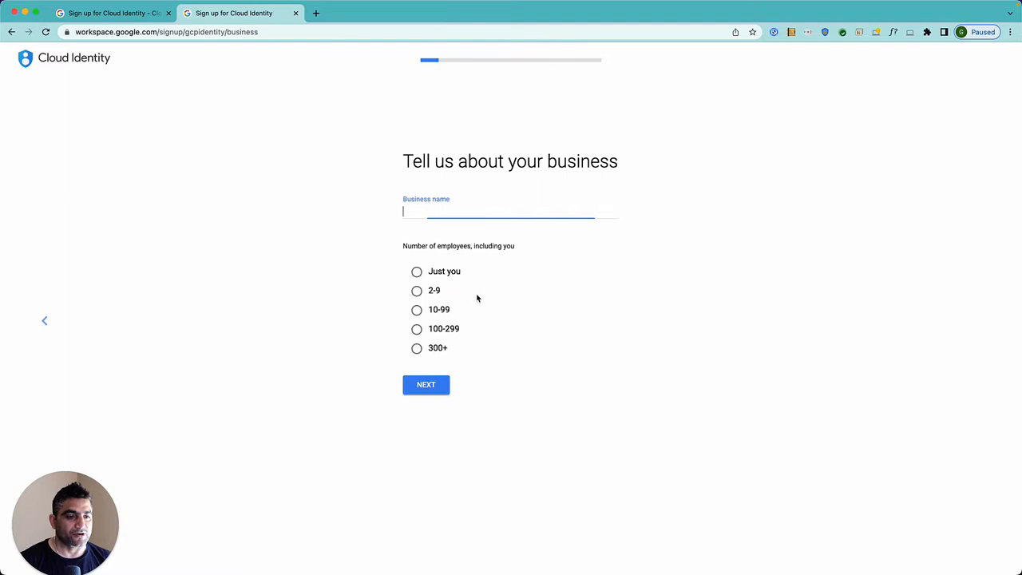
Step: Enter business name 'Goldy Arora', team size 'Just you', and keep United States as the location
type("Goldy")
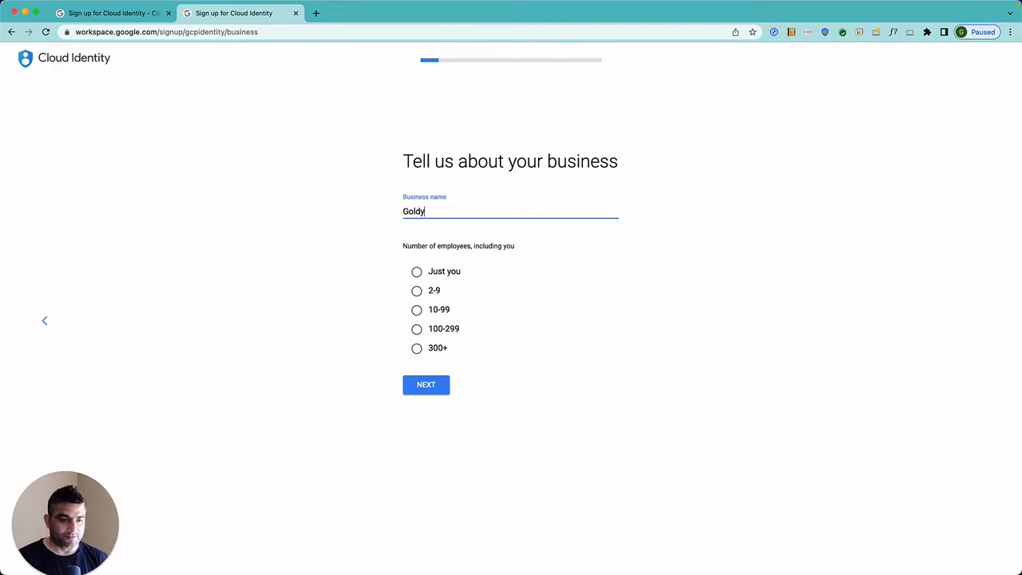
type("Arora")
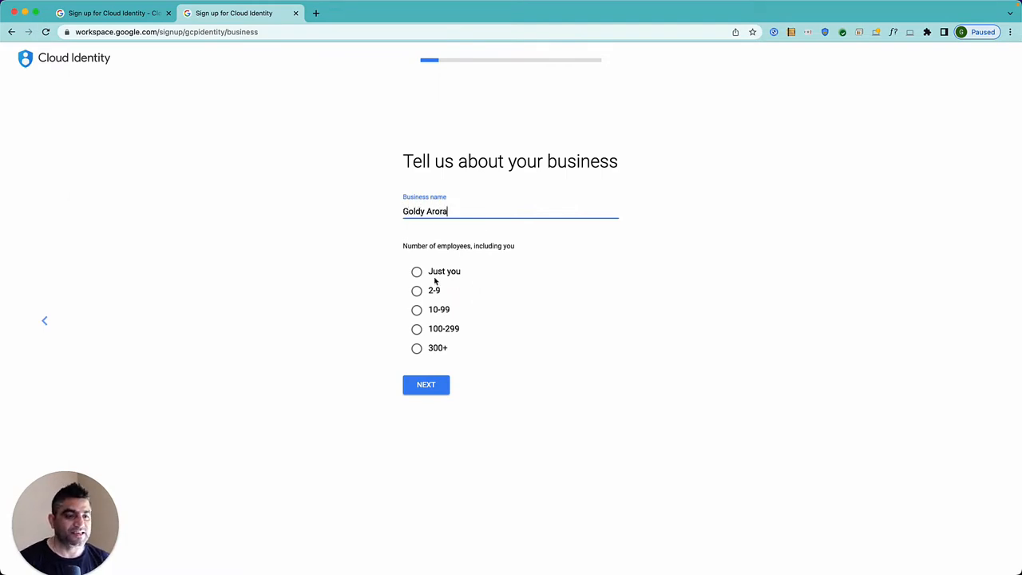
left_click(416, 271)
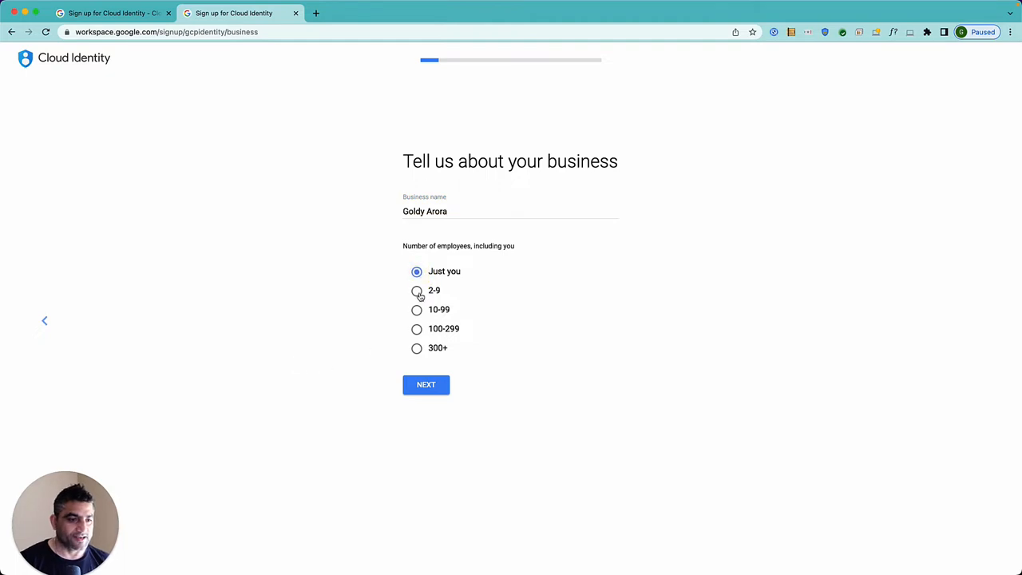
left_click(425, 385)
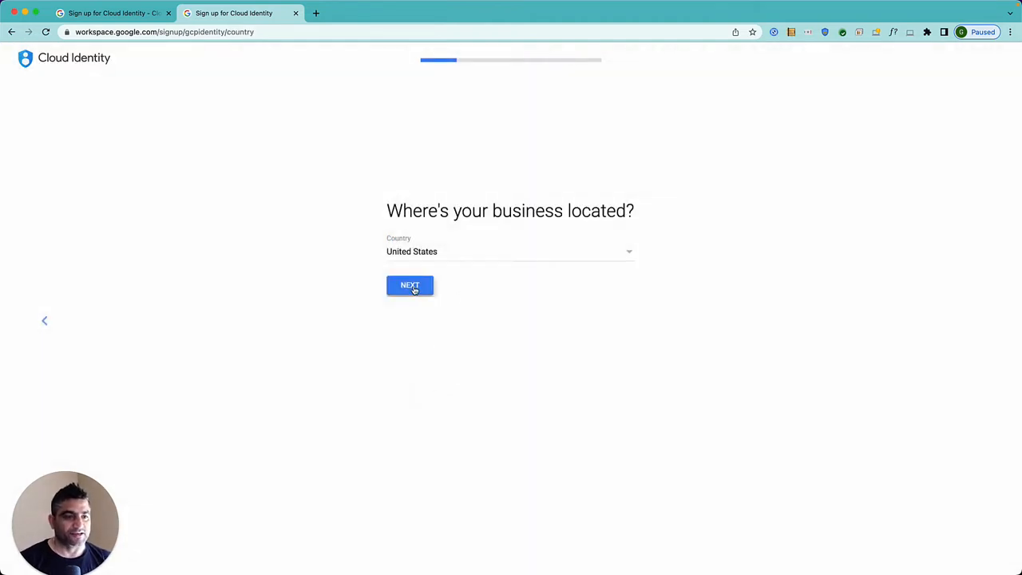
left_click(409, 284)
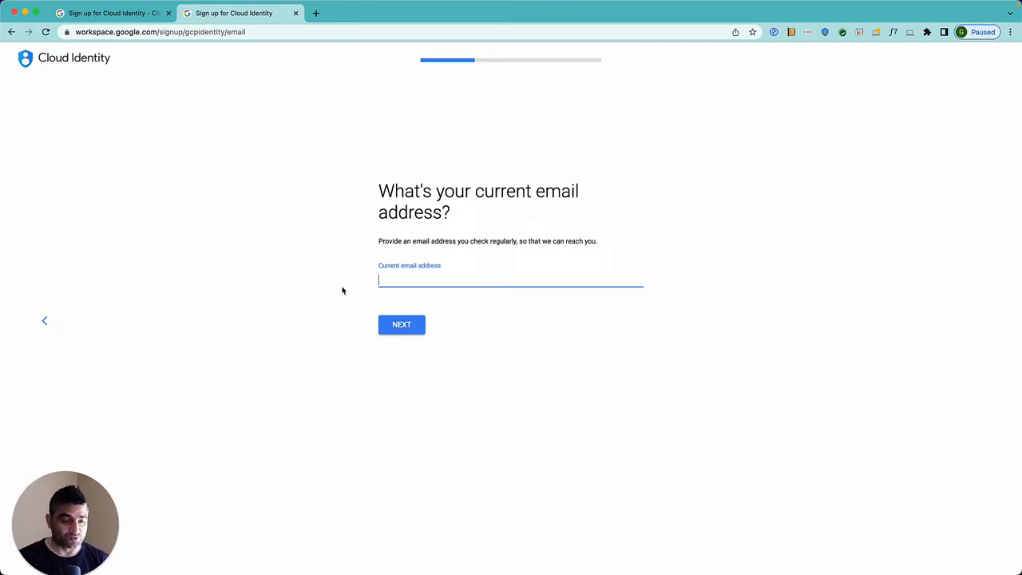
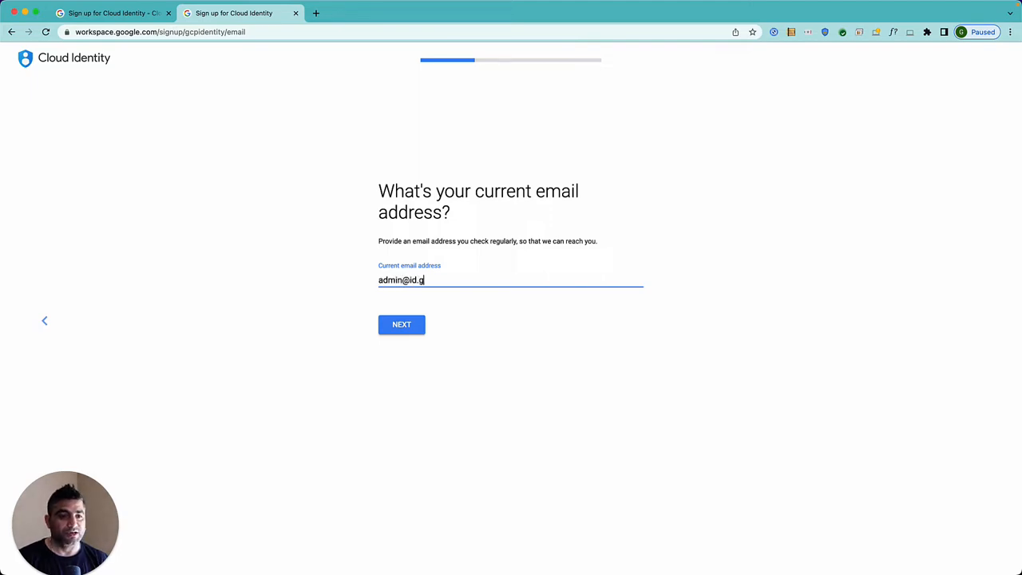
Step: Provide the current contact email address and continue
left_click(401, 324)
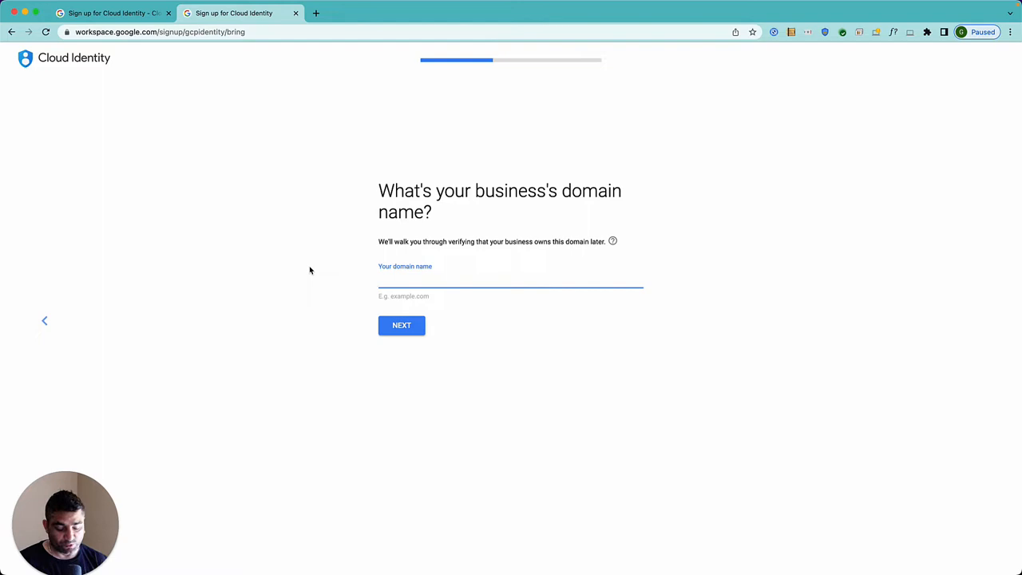
Step: Enter the subdomain 'bce.goldyarora.com' and confirm using it despite the email warning
type("bce.gold")
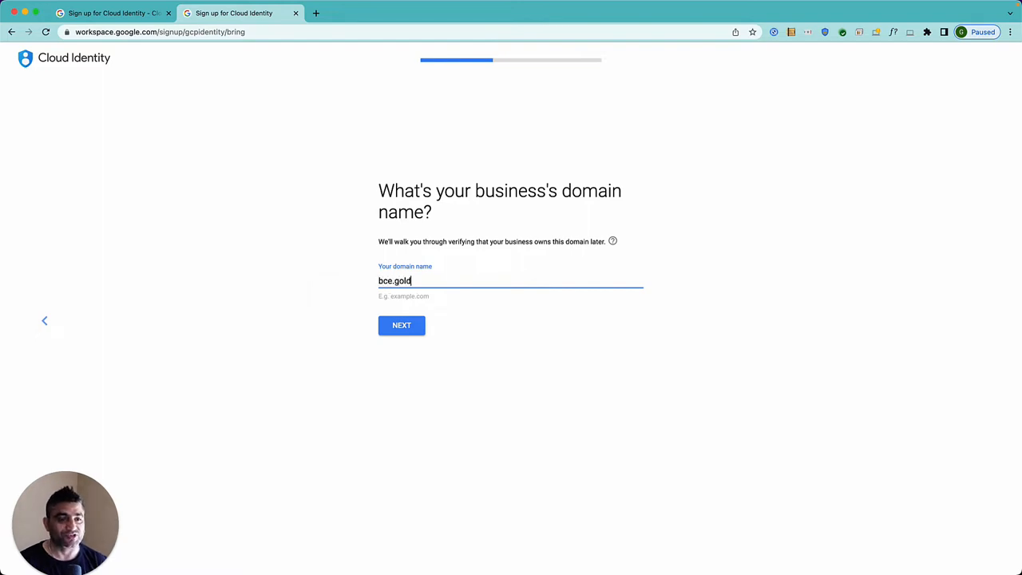
type("yarora.com")
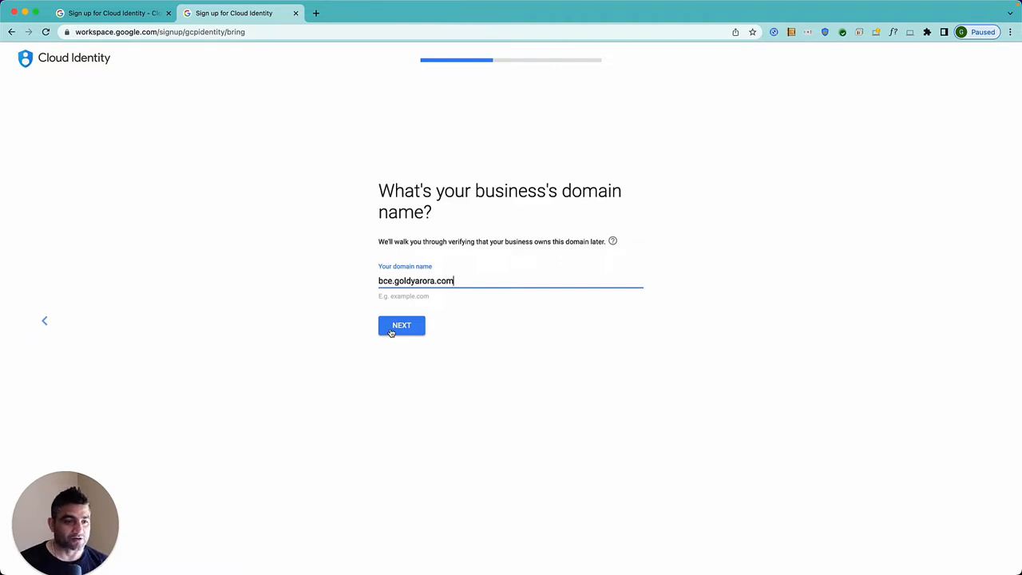
left_click(401, 326)
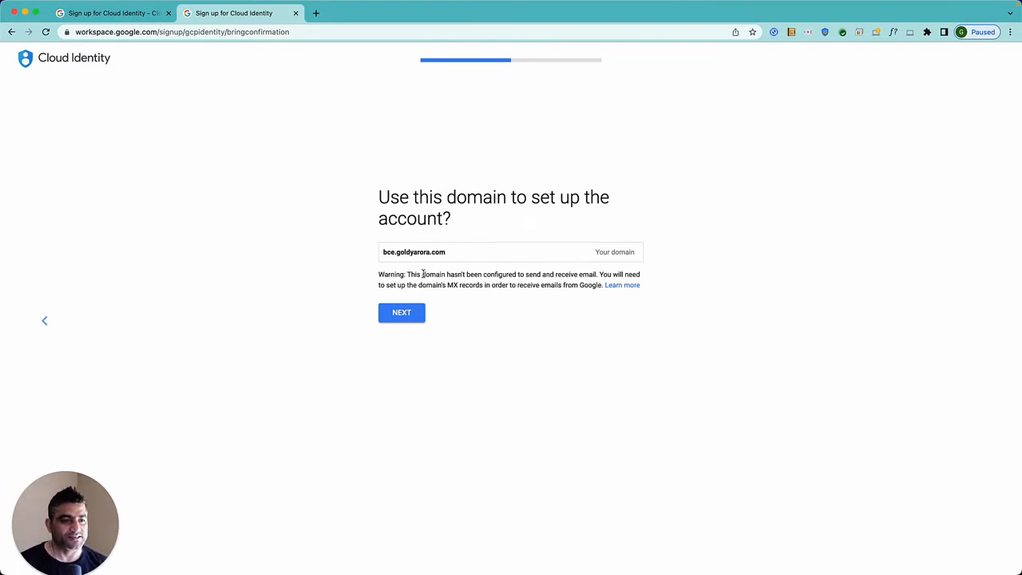
mouse_move(495, 282)
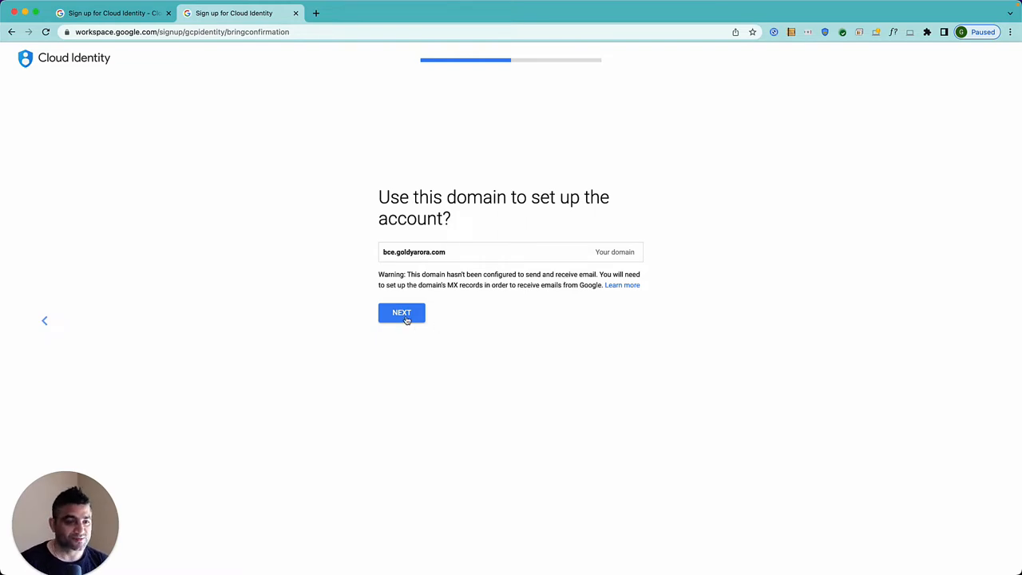
left_click(401, 311)
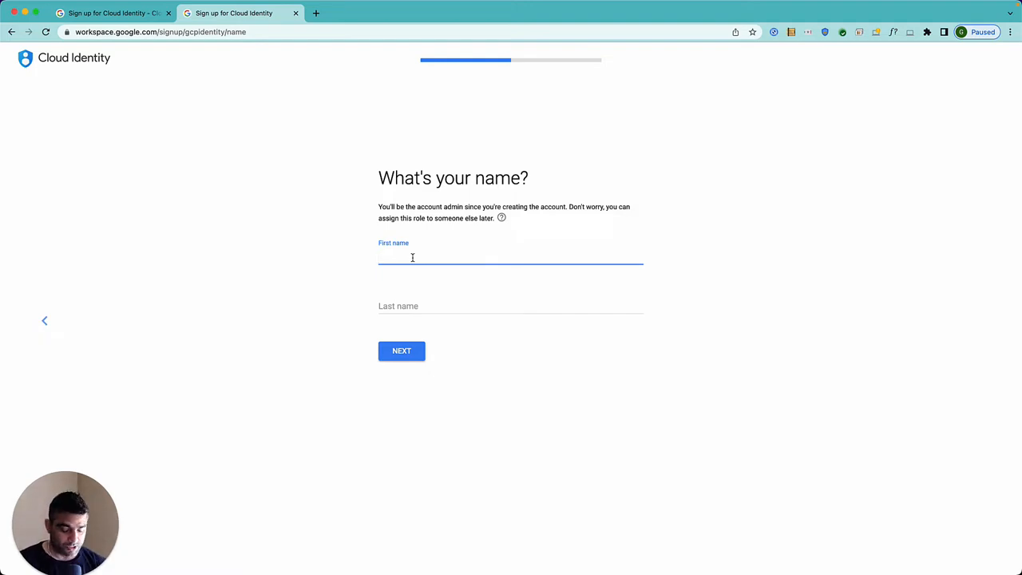
Step: Enter the administrator's name, then create the 'admin' sign-in username with its password
type("Aron")
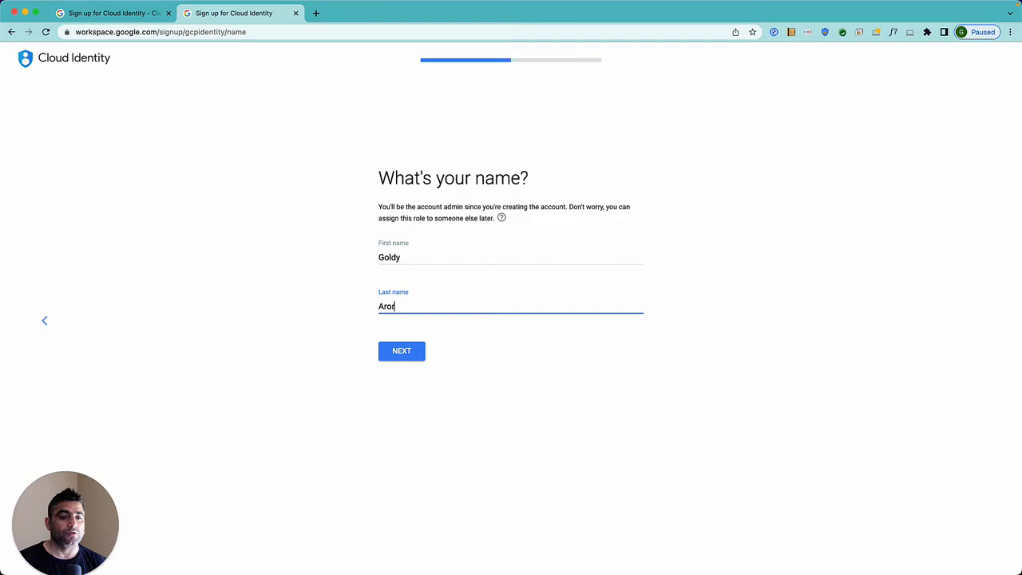
left_click(402, 352)
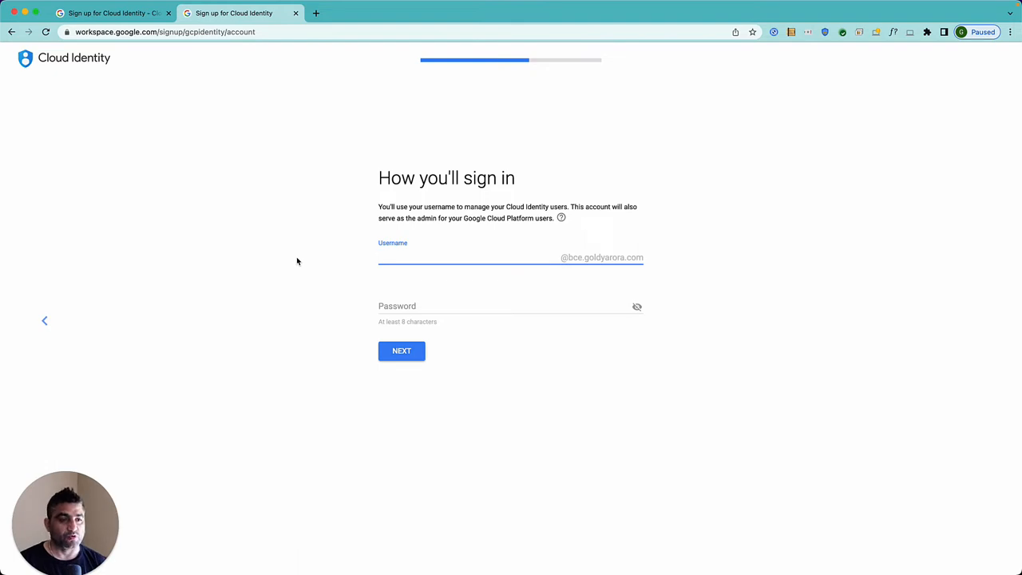
type("admin")
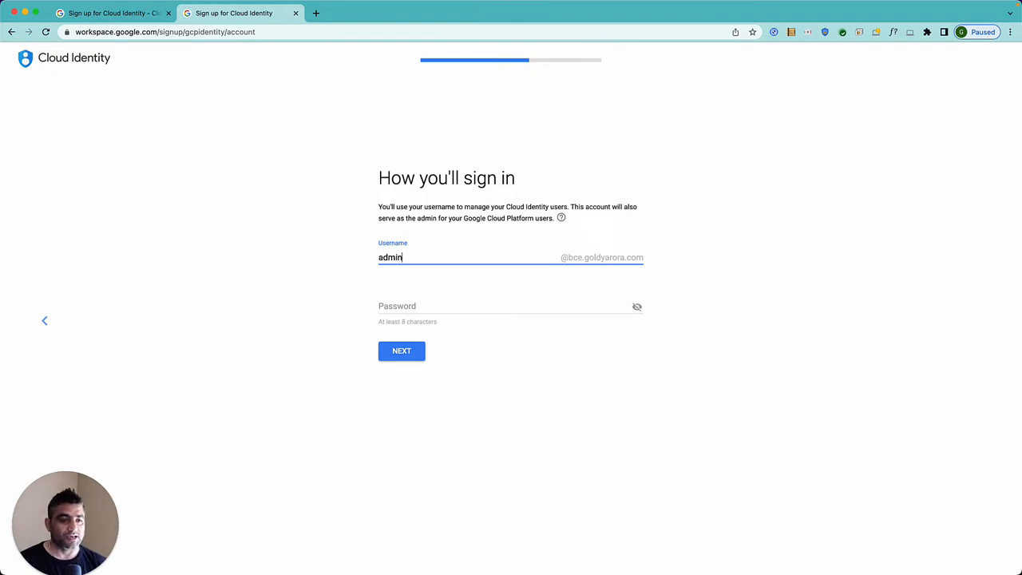
left_click(503, 307)
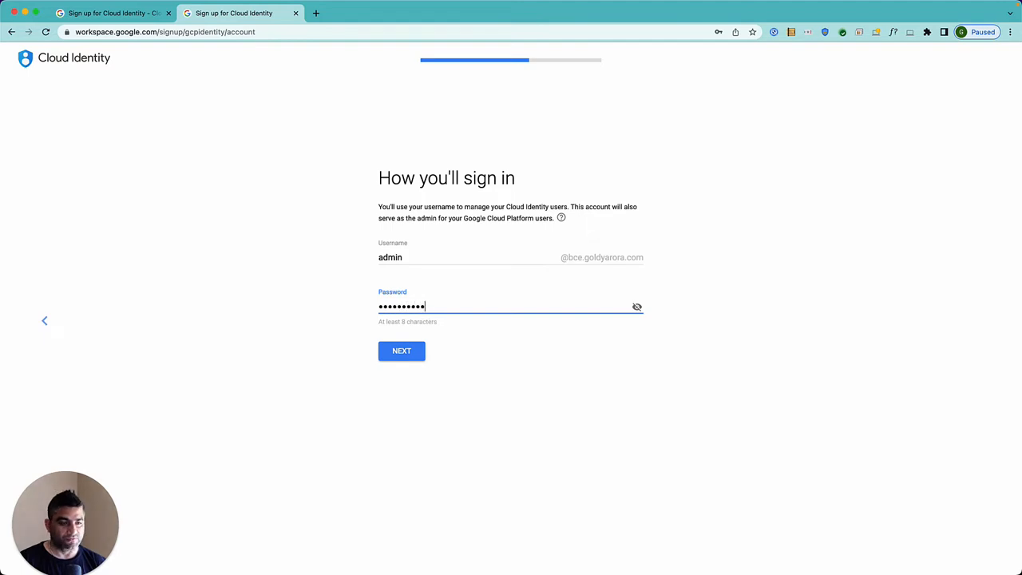
left_click(400, 352)
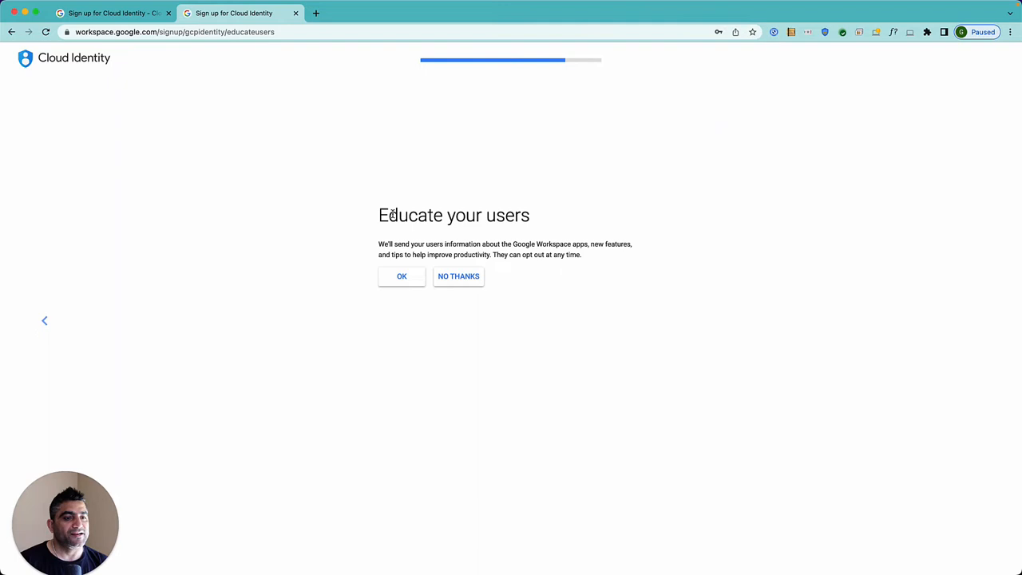
mouse_move(527, 244)
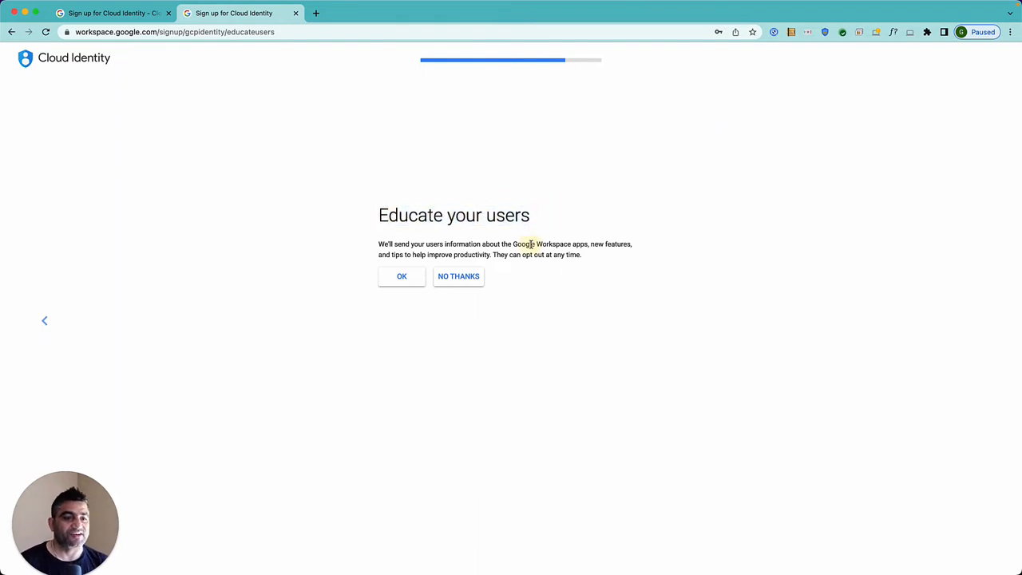
mouse_move(425, 253)
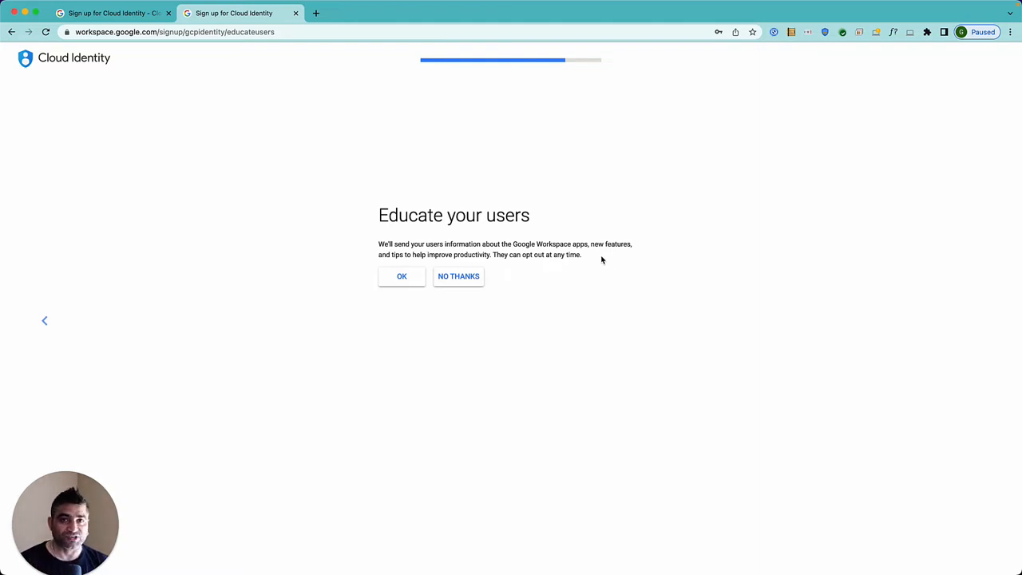
mouse_move(521, 246)
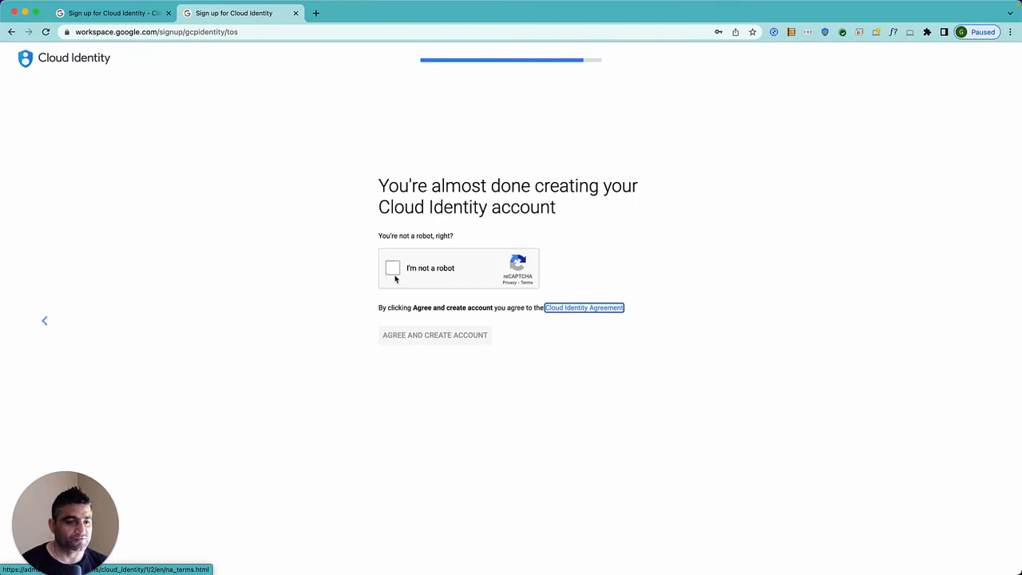
Step: Pass the reCAPTCHA by selecting the fire hydrant images
left_click(393, 268)
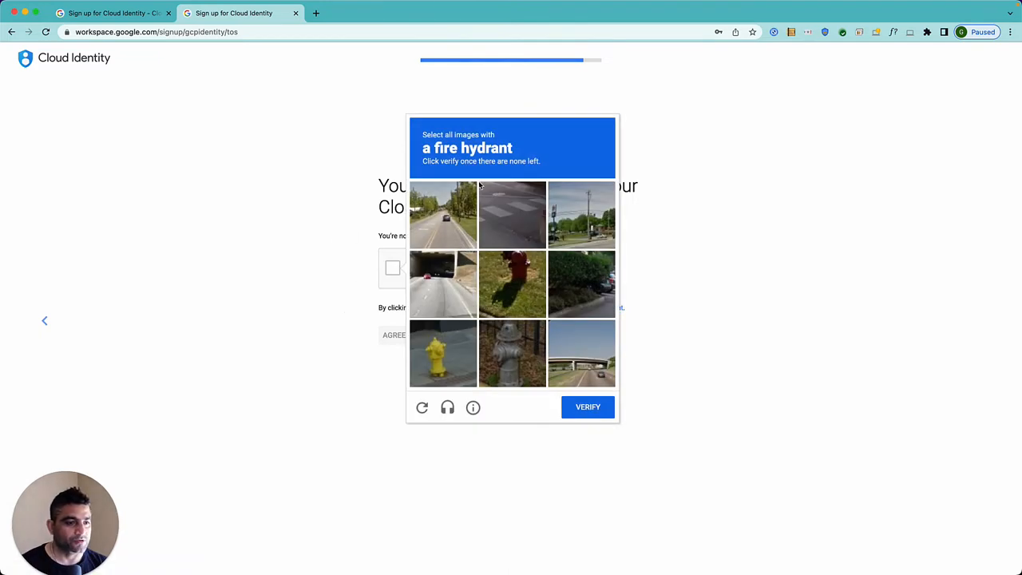
left_click(511, 284)
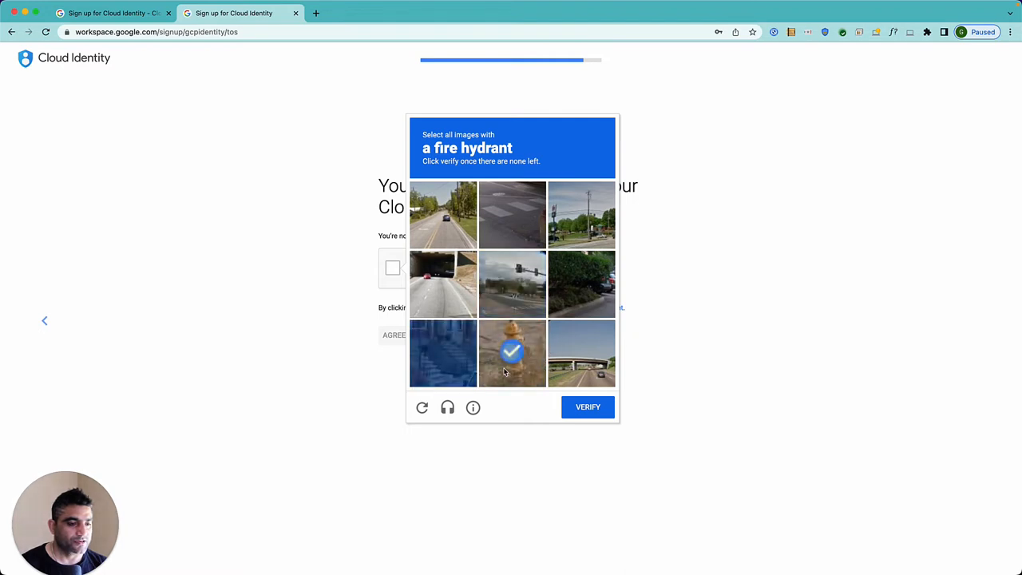
left_click(588, 407)
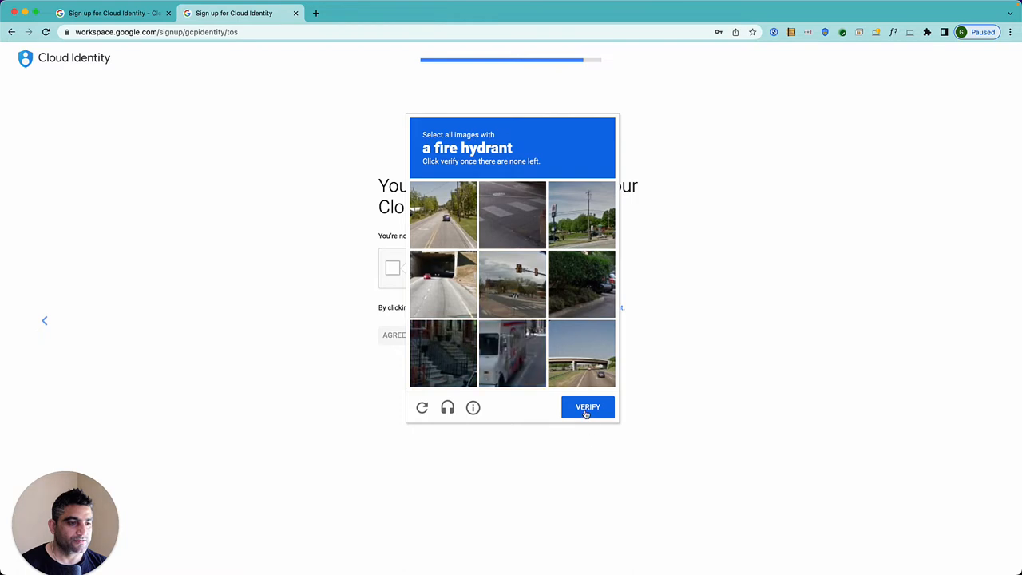
left_click(587, 407)
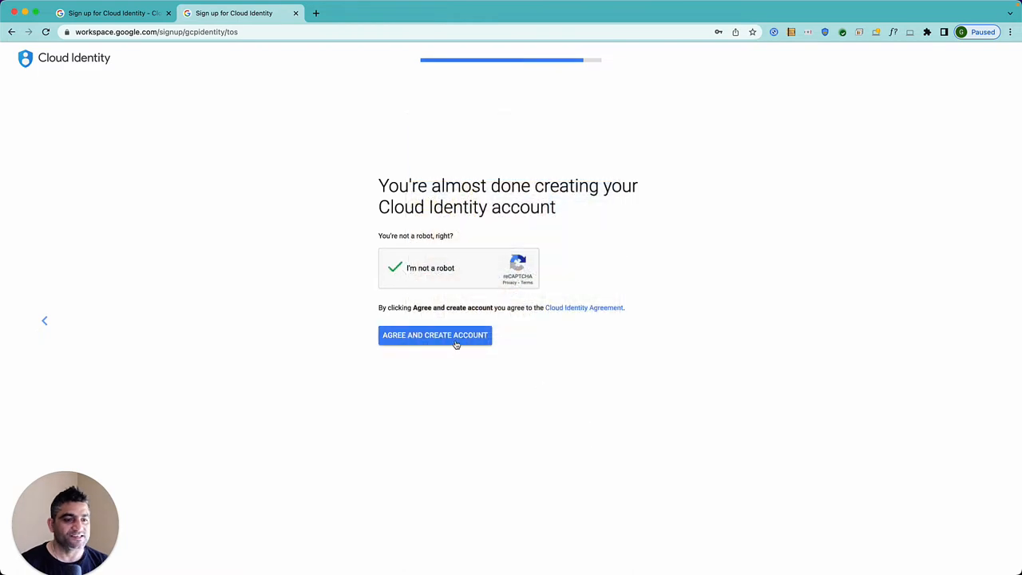
Step: Agree to the Cloud Identity Agreement and create the account
left_click(435, 335)
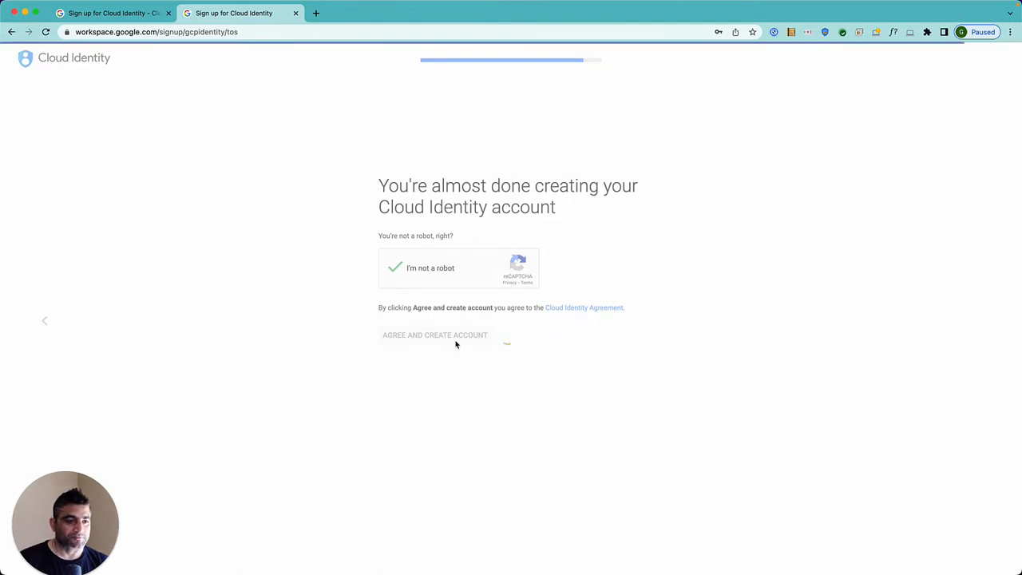
left_click(434, 335)
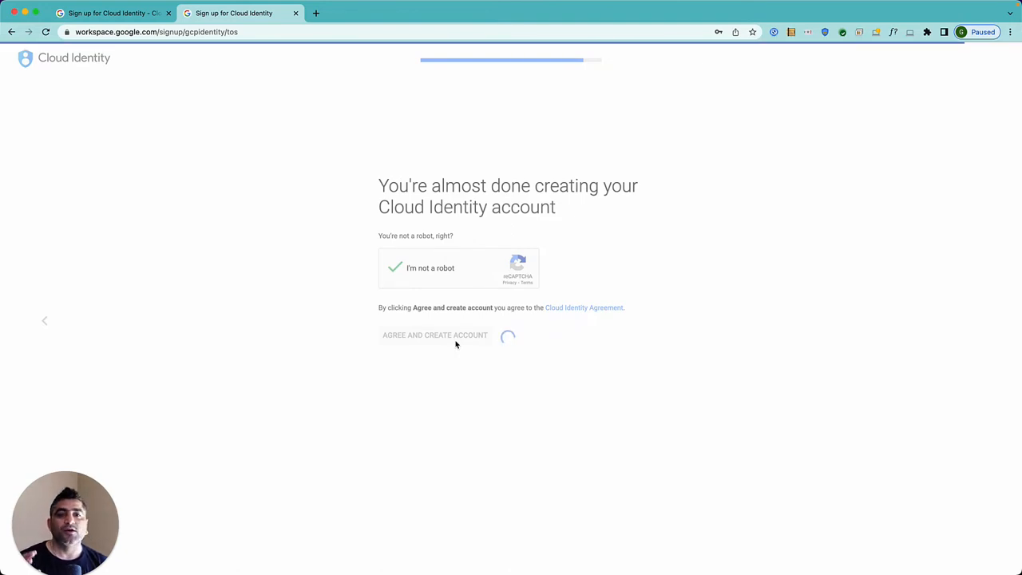
left_click(435, 335)
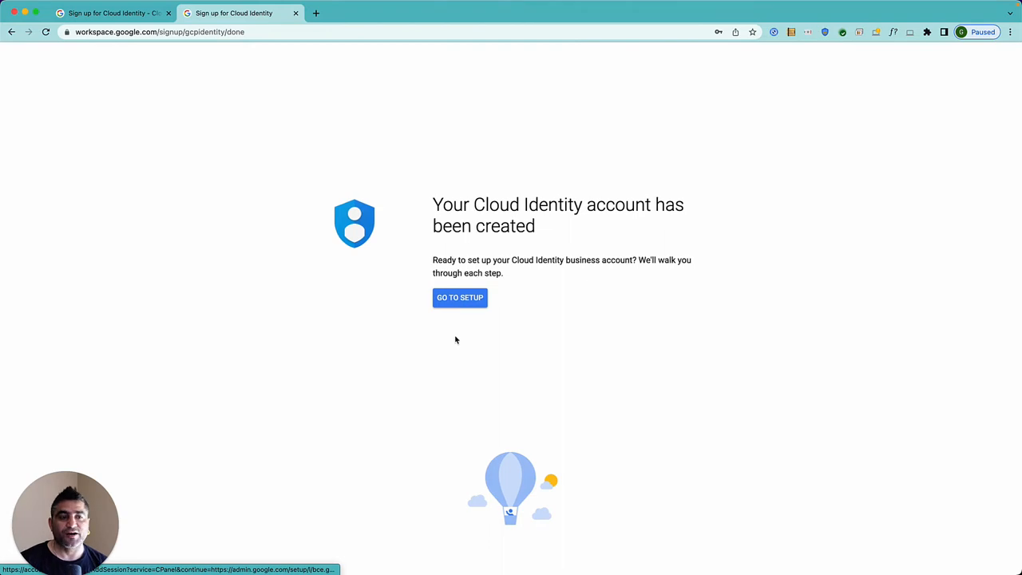
Step: Go to Setup and sign in with the new admin account and its password
left_click(460, 299)
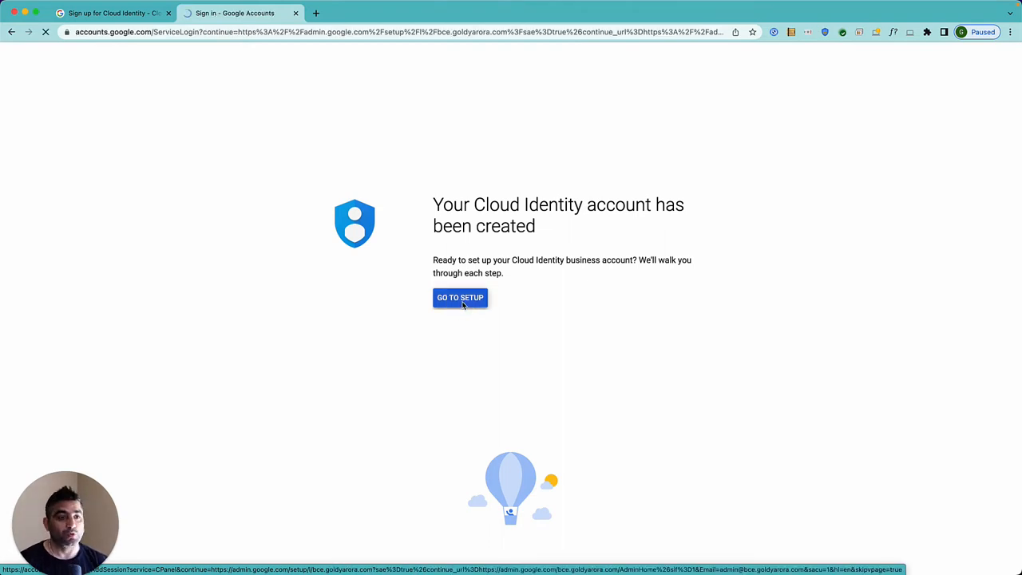
left_click(460, 299)
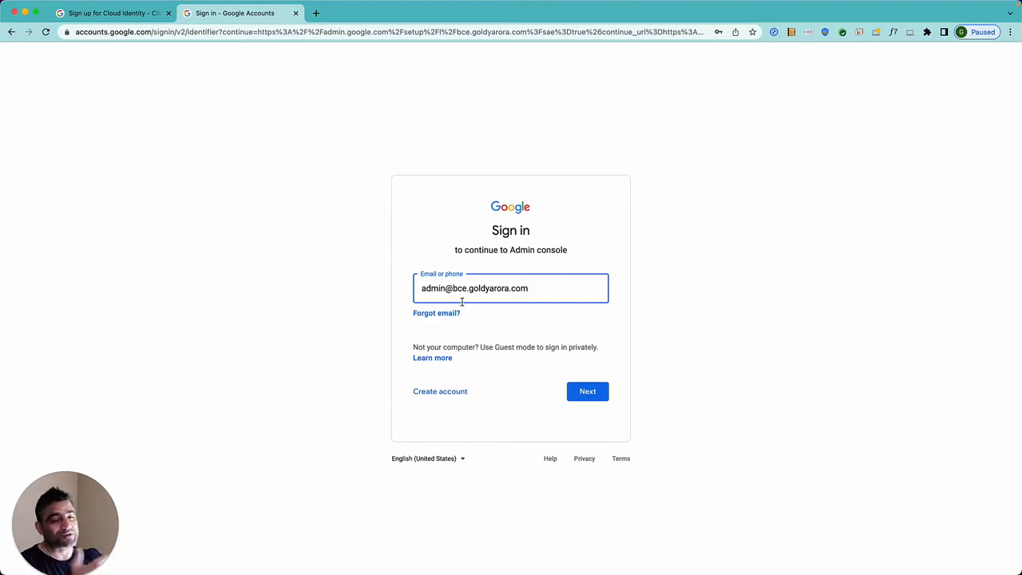
mouse_move(533, 370)
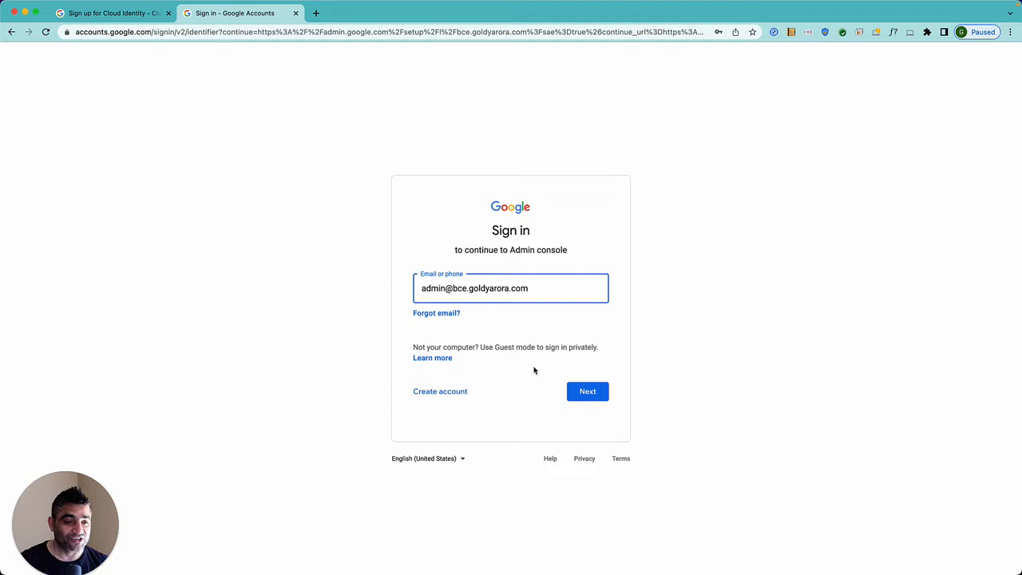
left_click(588, 391)
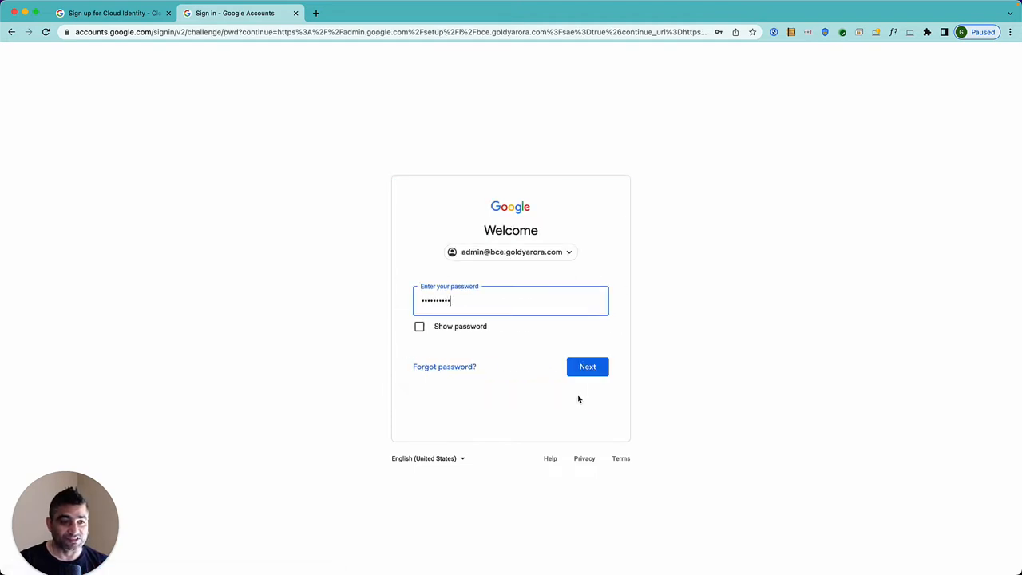
left_click(588, 366)
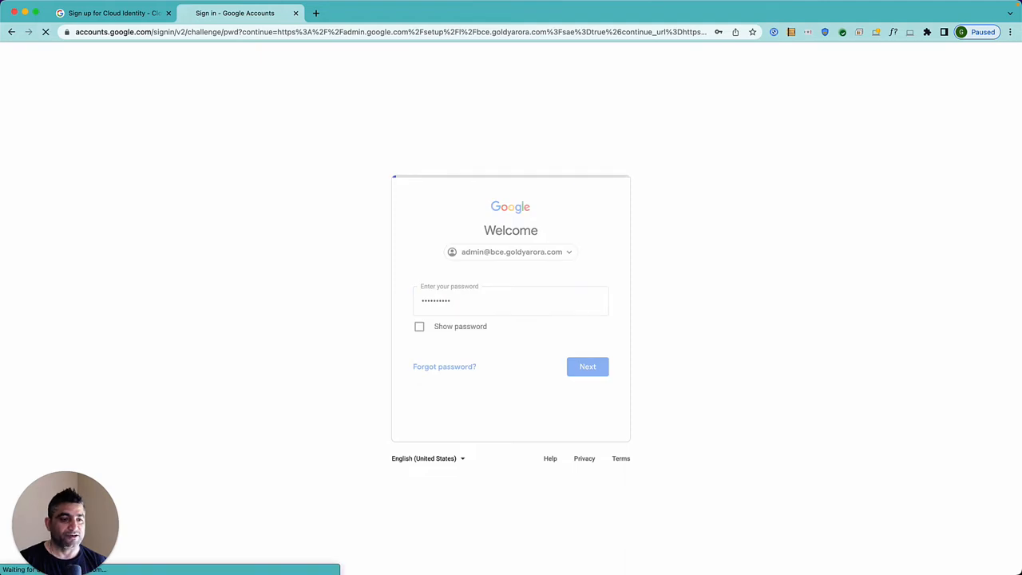
left_click(588, 366)
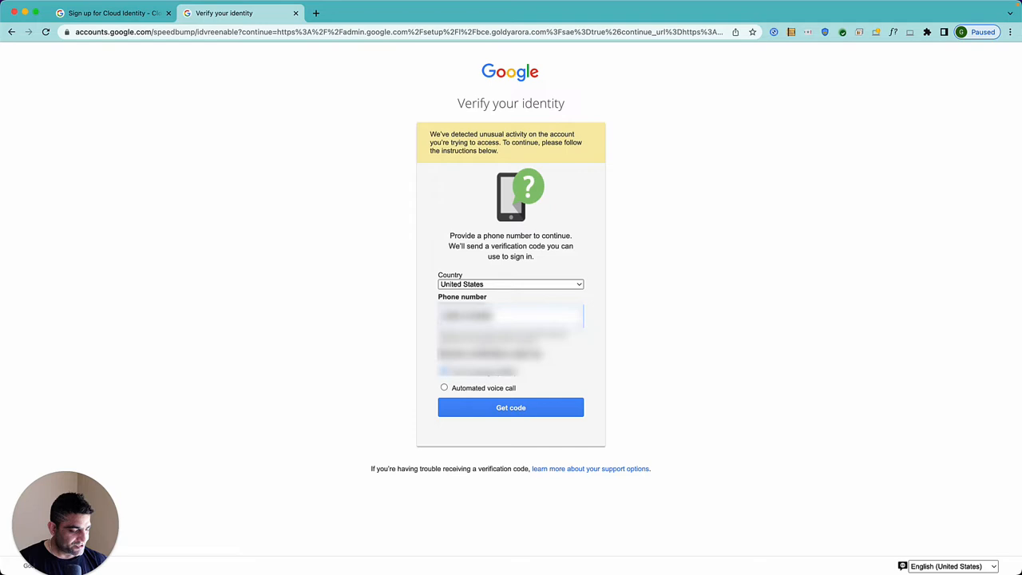
Step: Request a phone verification code, enter it and verify the account's identity
left_click(512, 407)
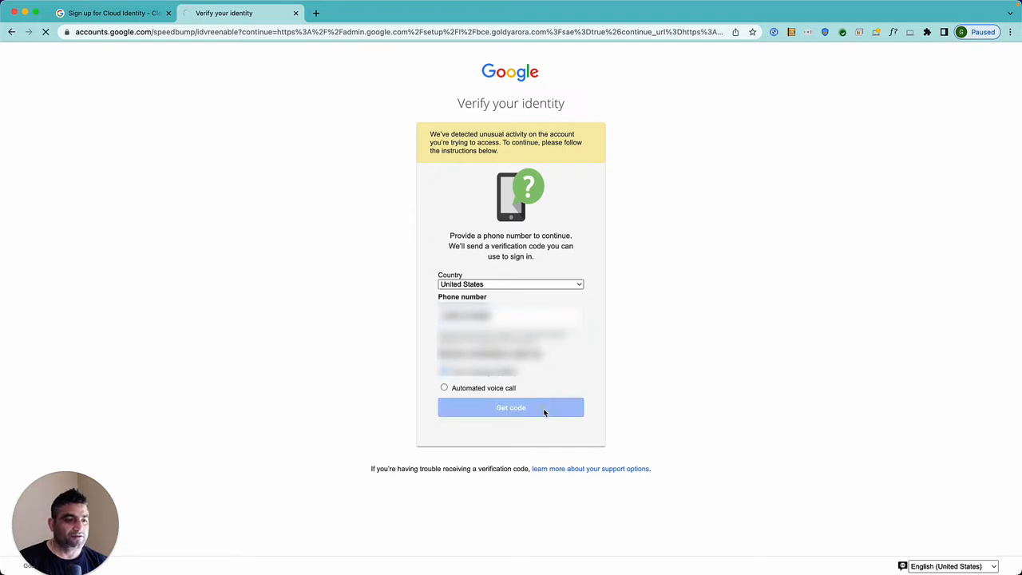
left_click(511, 408)
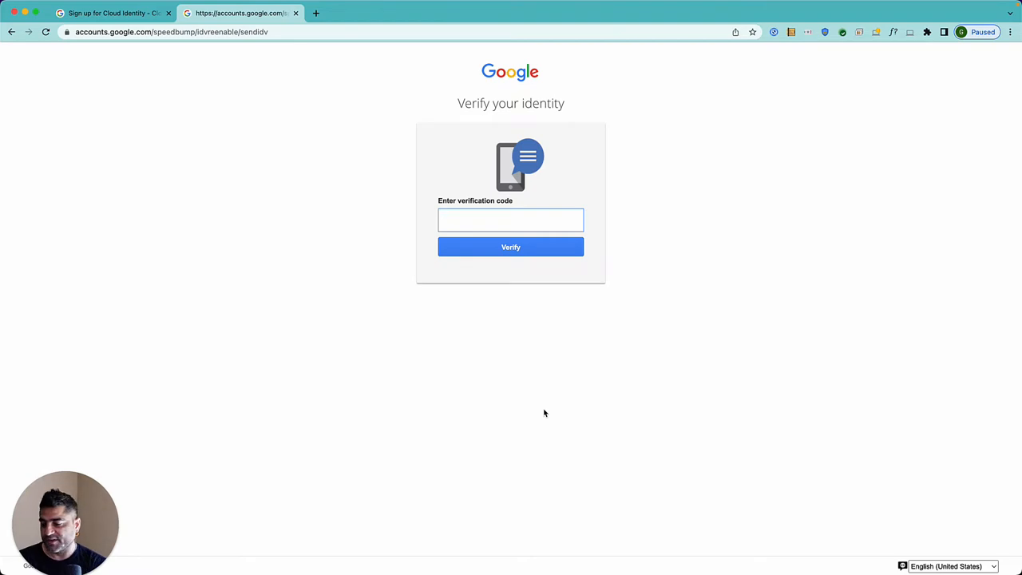
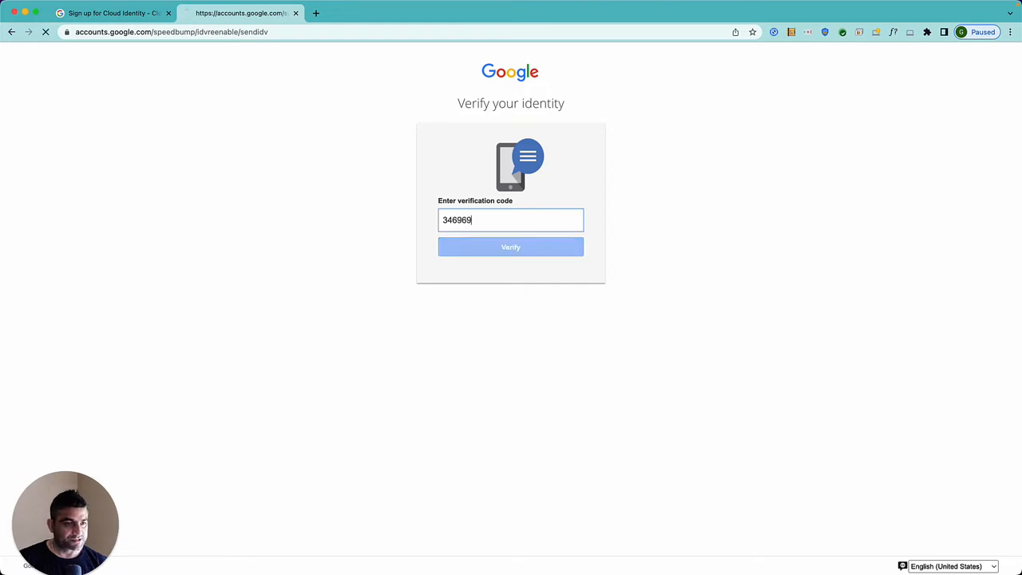
left_click(511, 246)
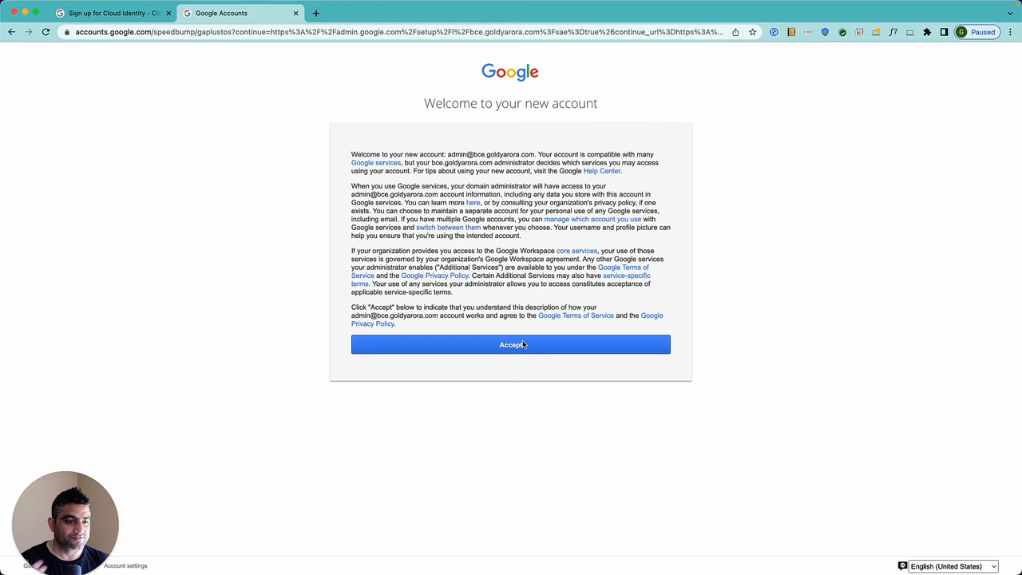
Step: Accept the terms on the Welcome to your new account page
left_click(511, 345)
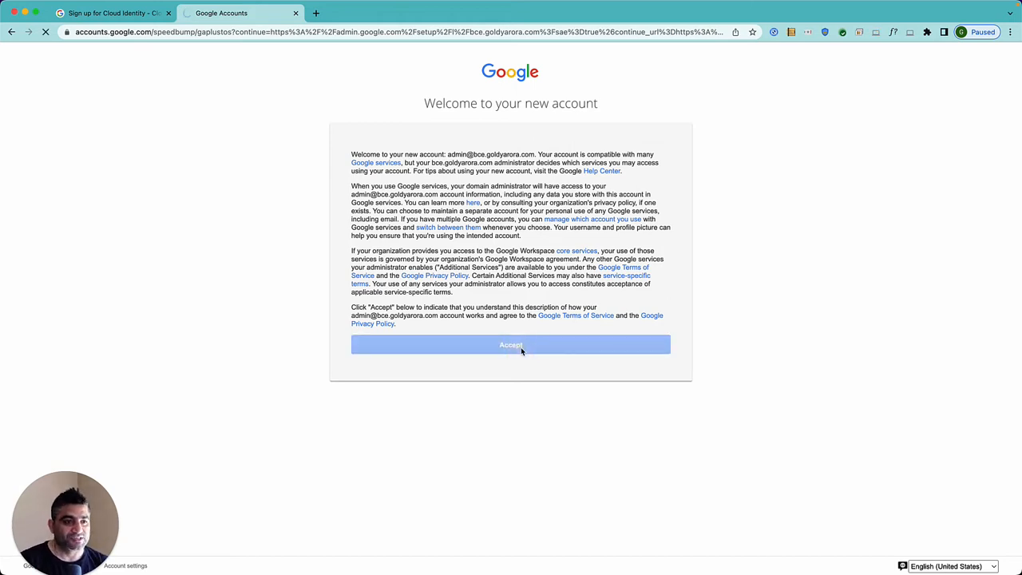
left_click(511, 345)
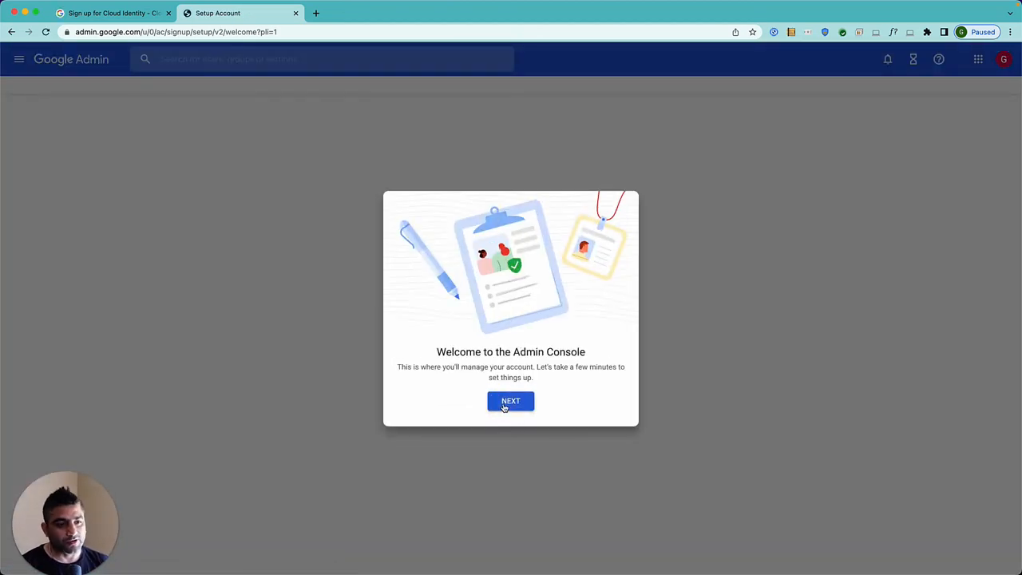
Step: Continue past the Admin Console welcome to the Getting started checklist
left_click(511, 400)
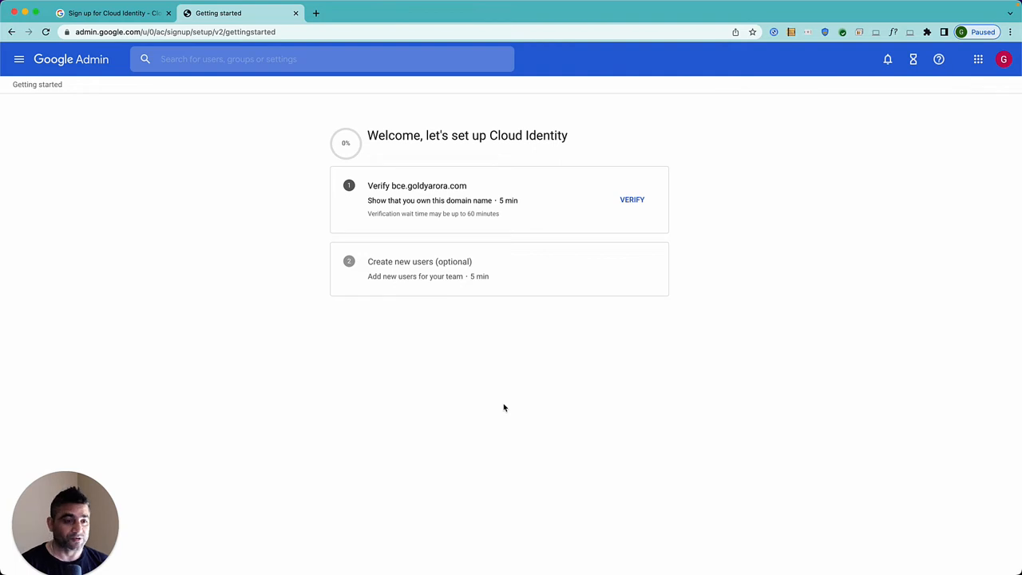
Step: Start domain verification and review the TXT-record overview
left_click(632, 198)
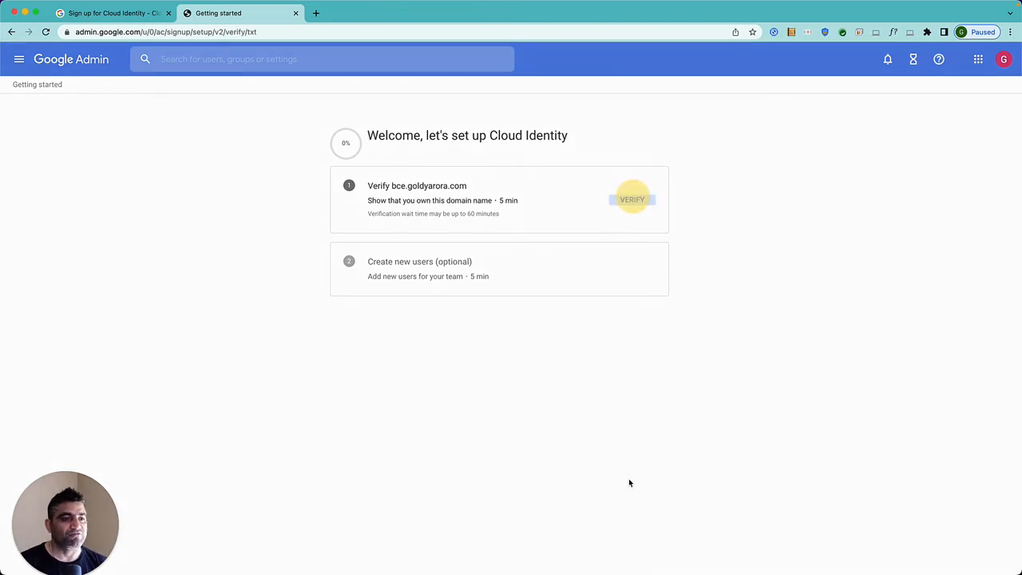
left_click(633, 198)
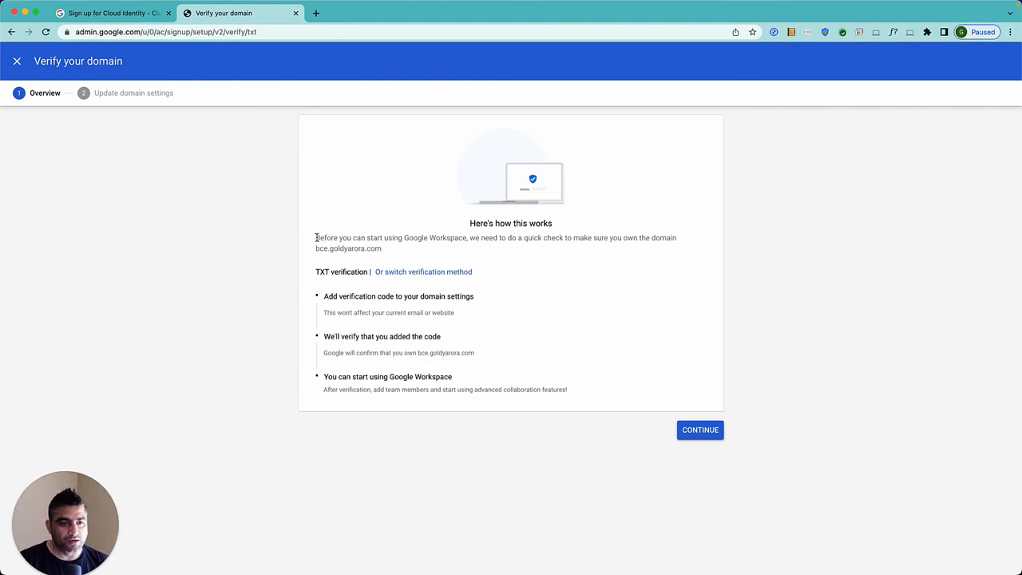
left_click_drag(316, 236, 677, 237)
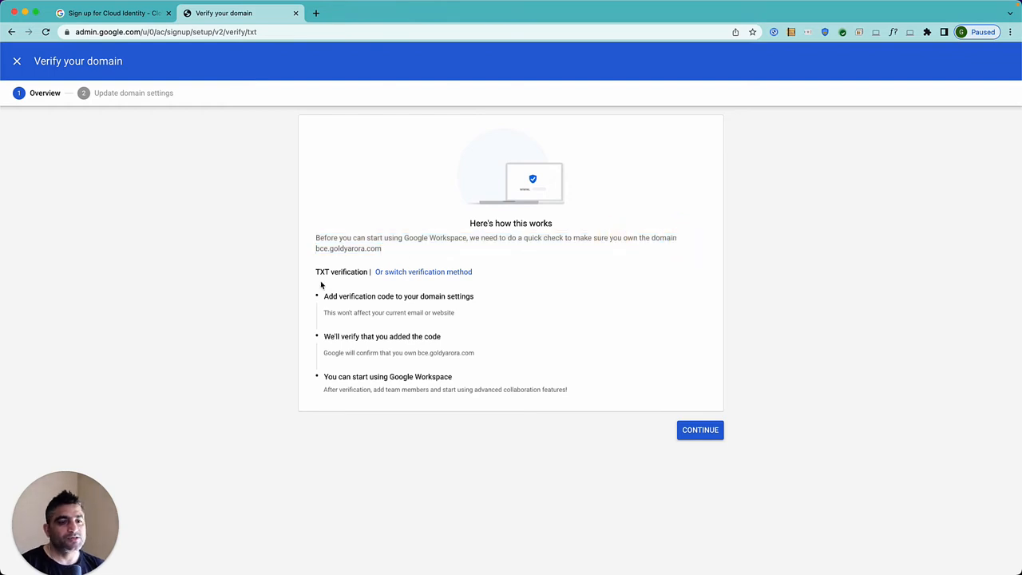
double_click(342, 272)
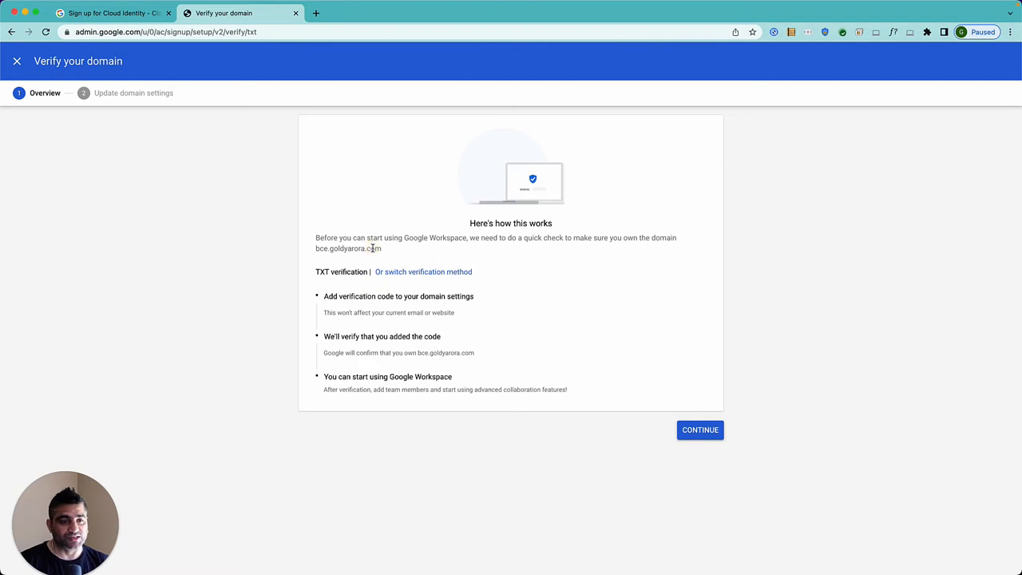
mouse_move(417, 275)
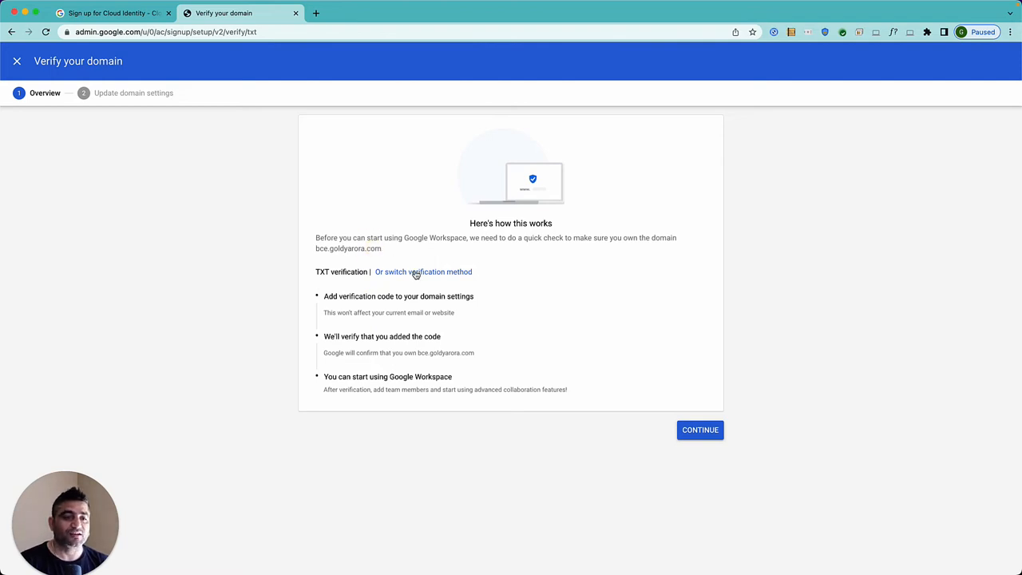
Step: View the alternative verification methods, then cancel to keep TXT record
left_click(423, 271)
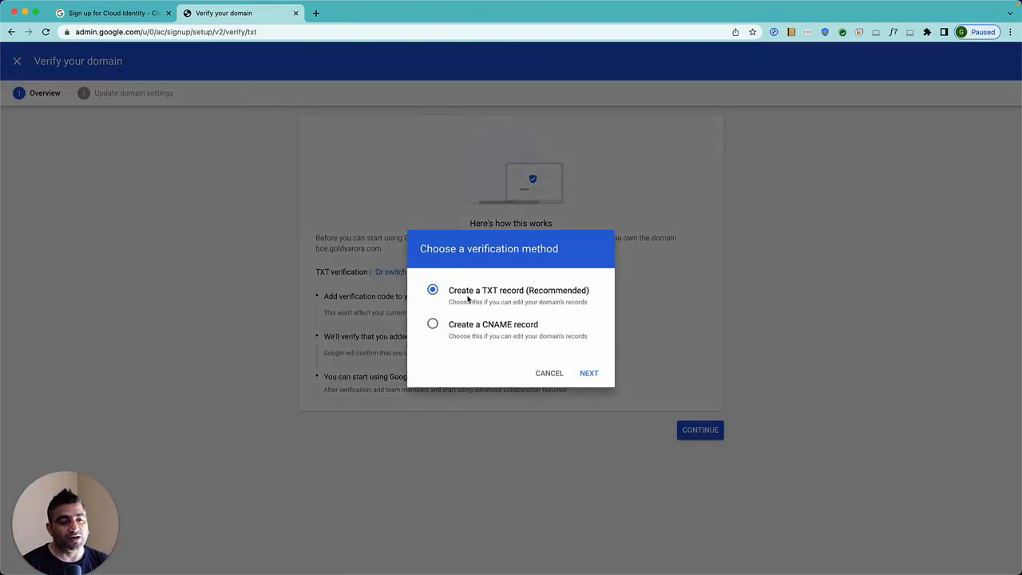
mouse_move(549, 374)
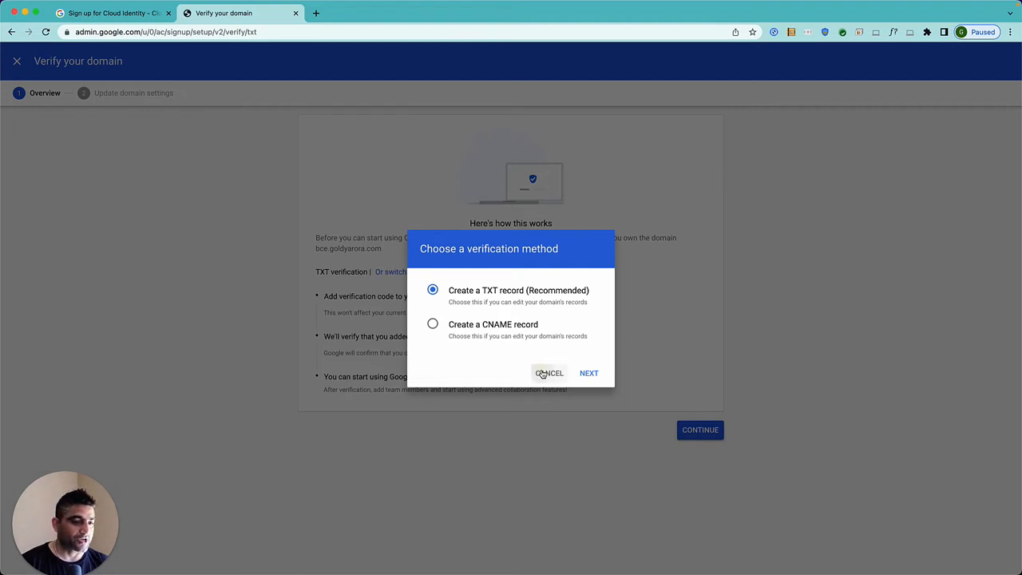
left_click(549, 373)
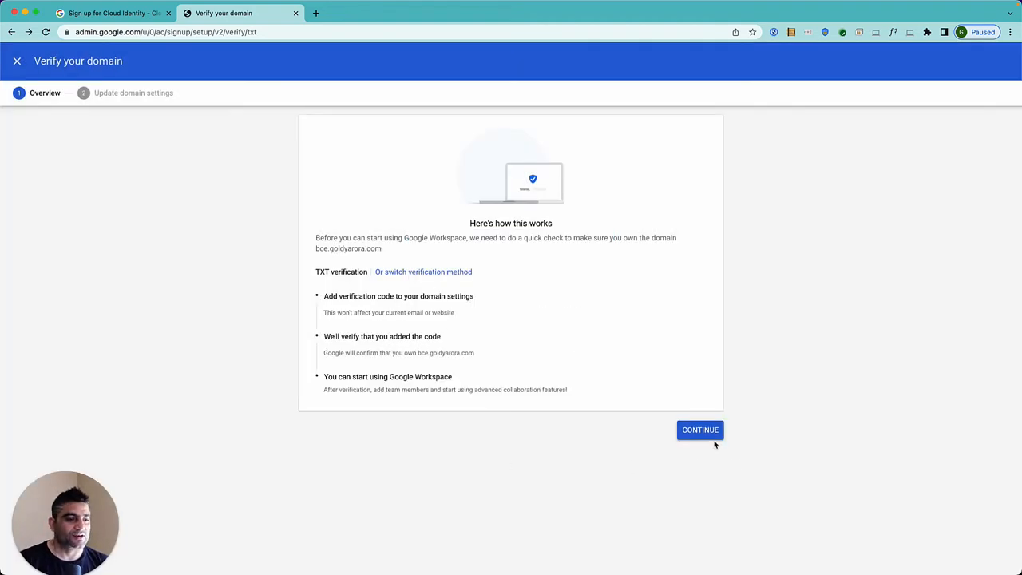
Step: Continue to the verification instructions and copy the google-site-verification TXT code
left_click(700, 429)
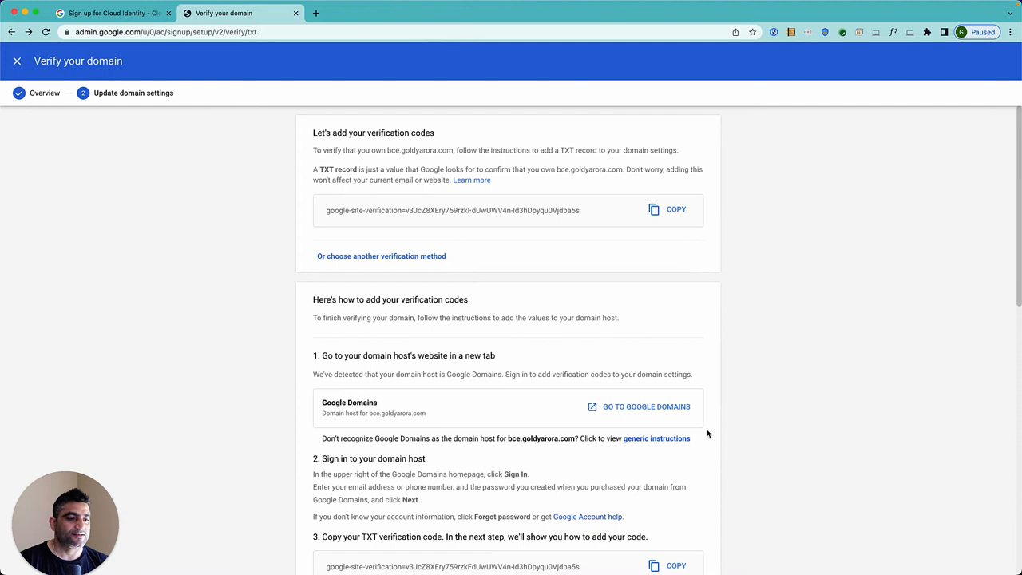
mouse_move(524, 351)
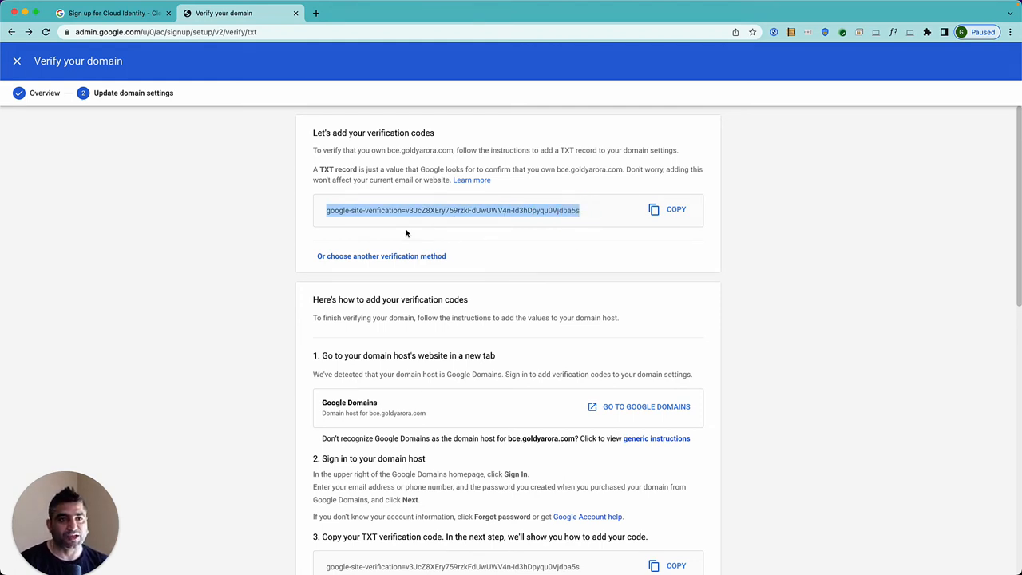
left_click(233, 7)
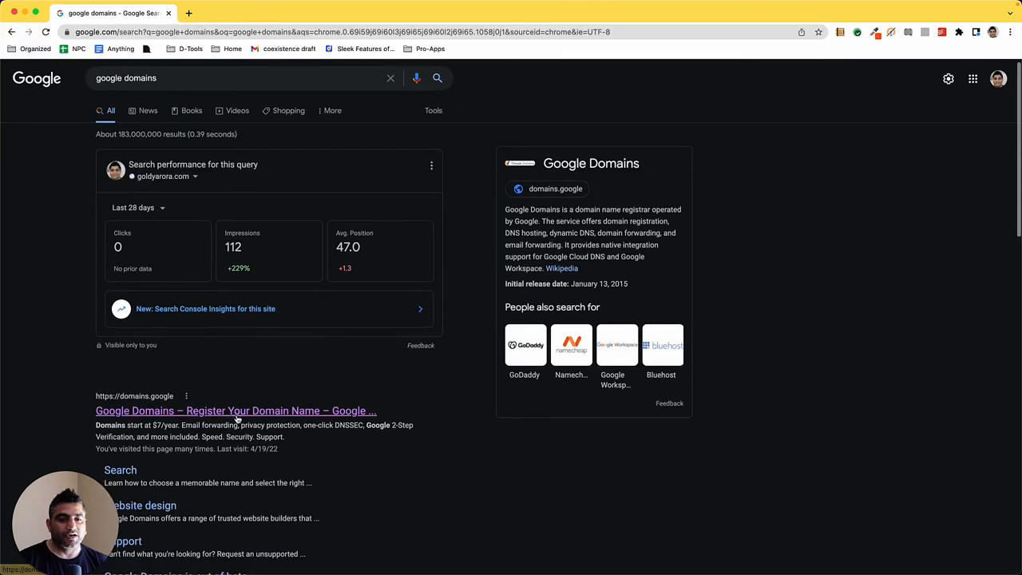
Step: Reach goldyarora.com's DNS page in Google Domains from the search results, listing its resource records
left_click(237, 410)
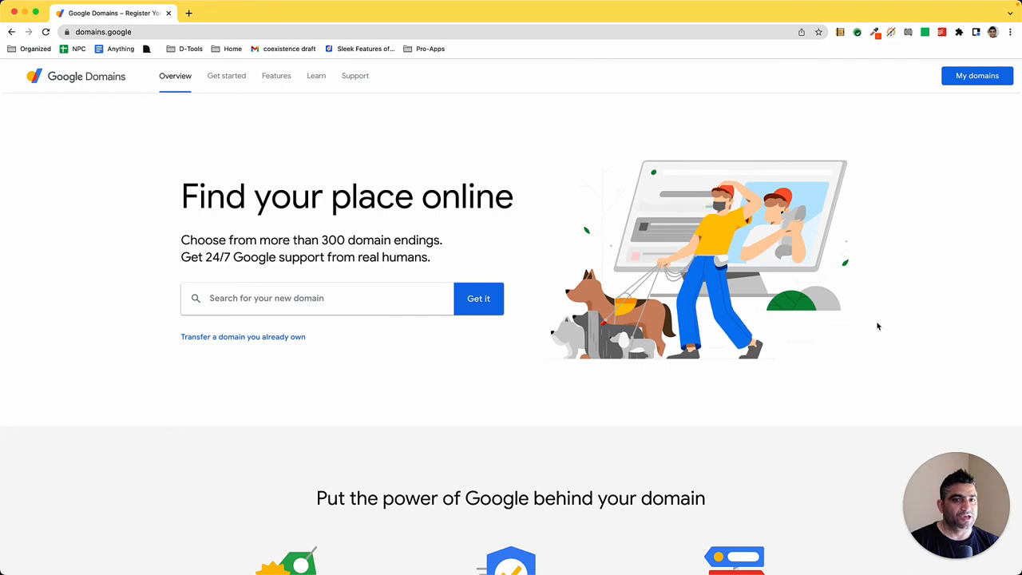
left_click(977, 75)
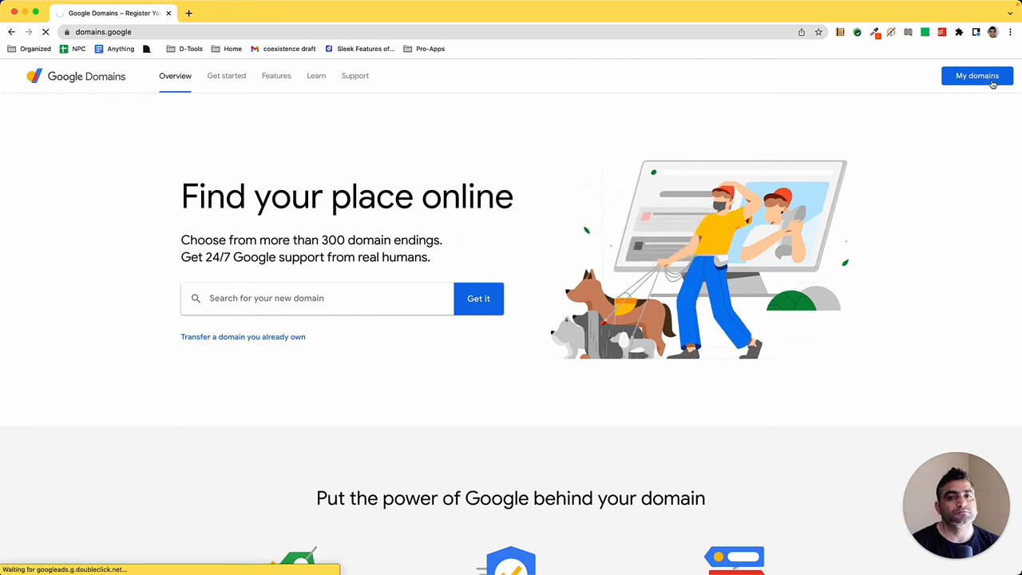
left_click(978, 75)
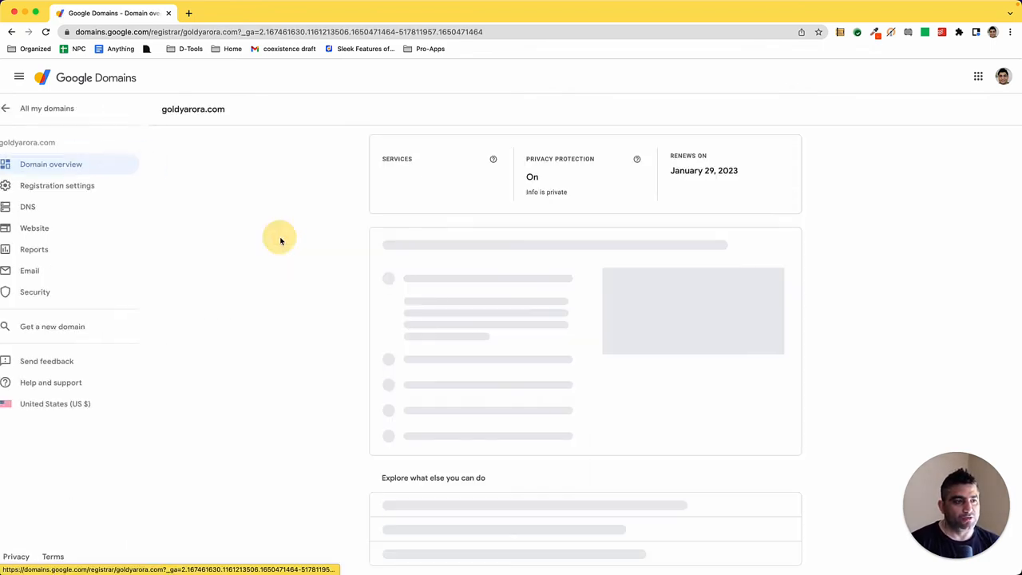
left_click(28, 207)
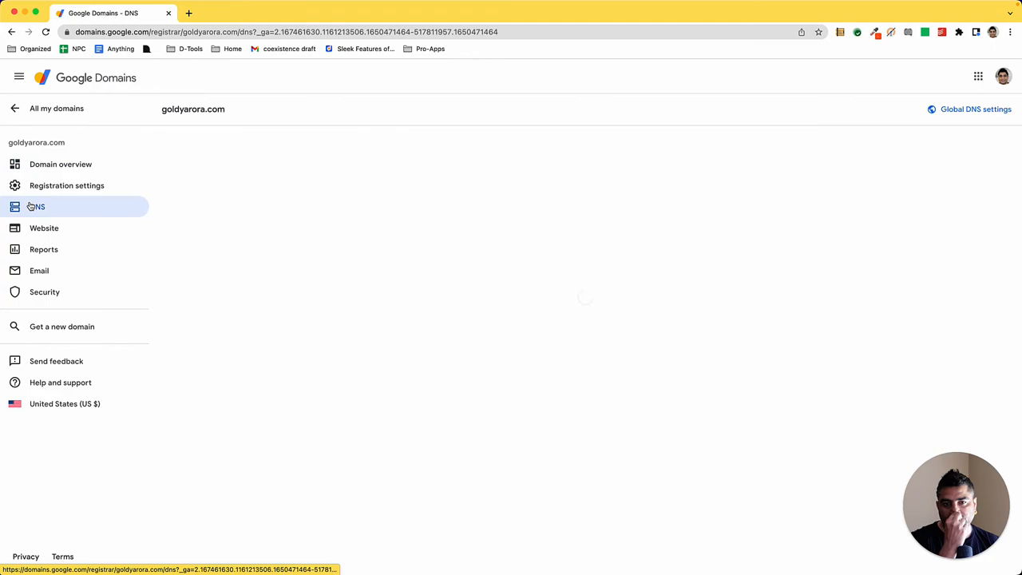
left_click(36, 206)
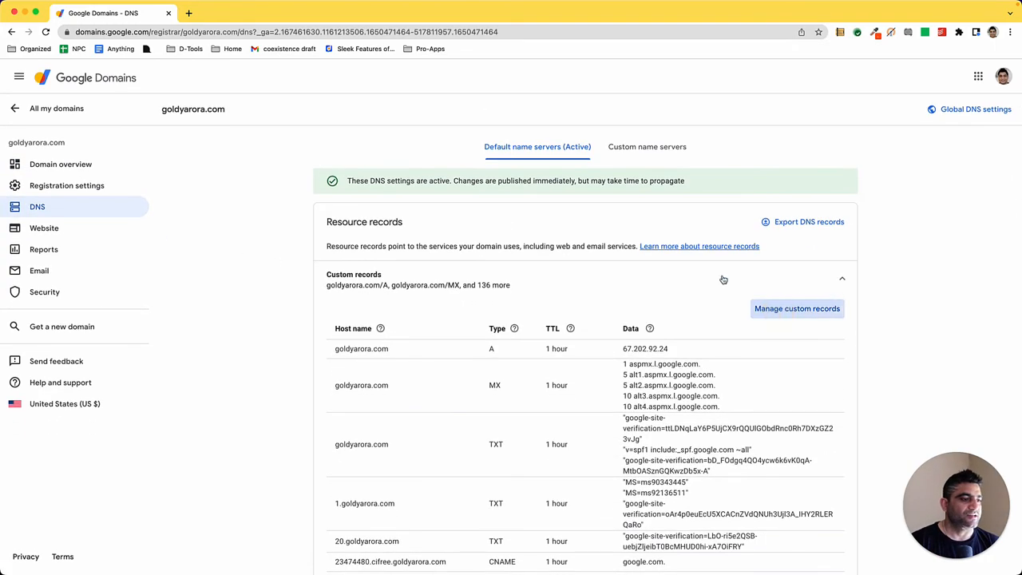
Step: Scroll down through the editable custom resource records to the end of the list
scroll("down", 3)
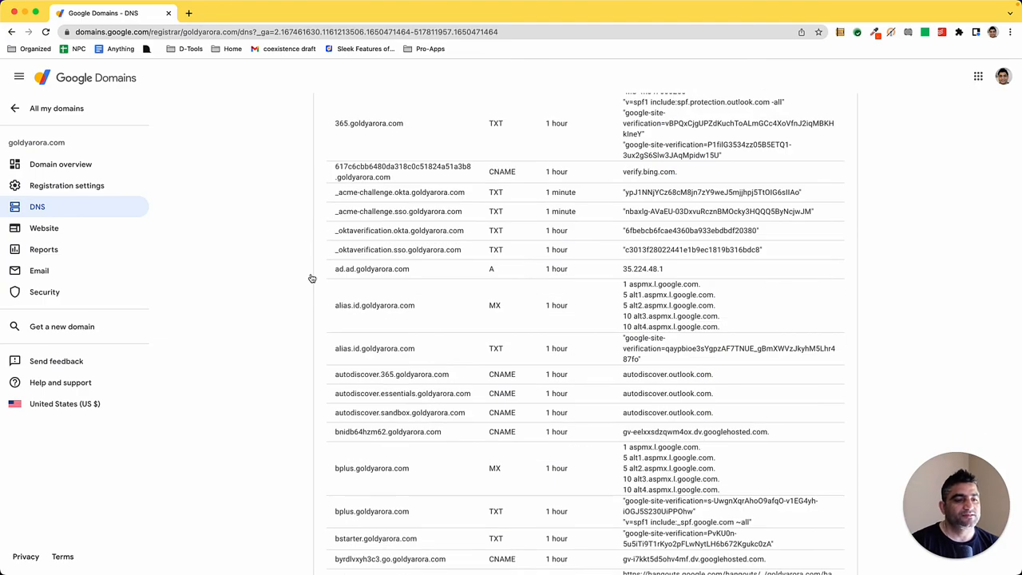
scroll("down", 3)
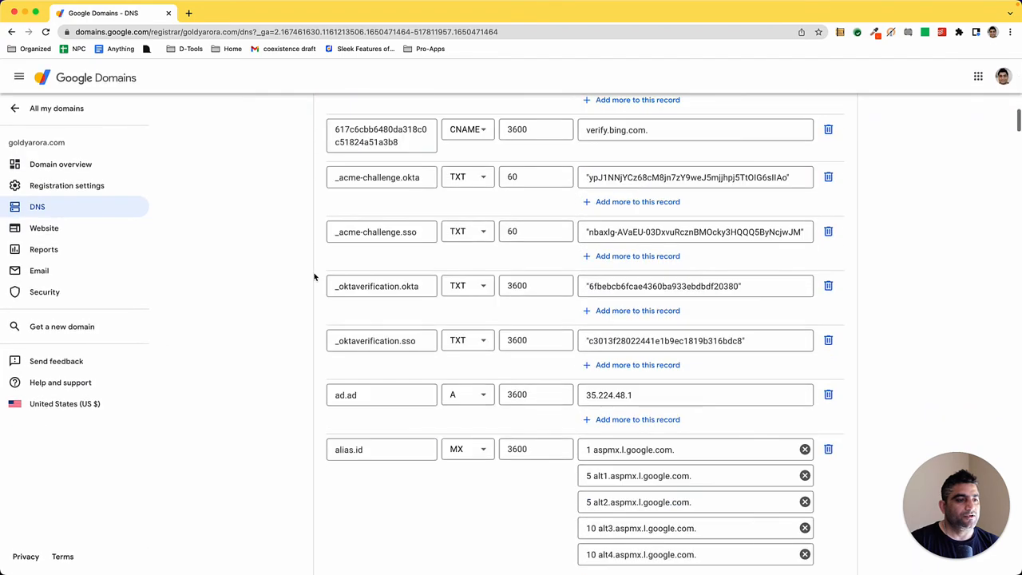
scroll("down", 3)
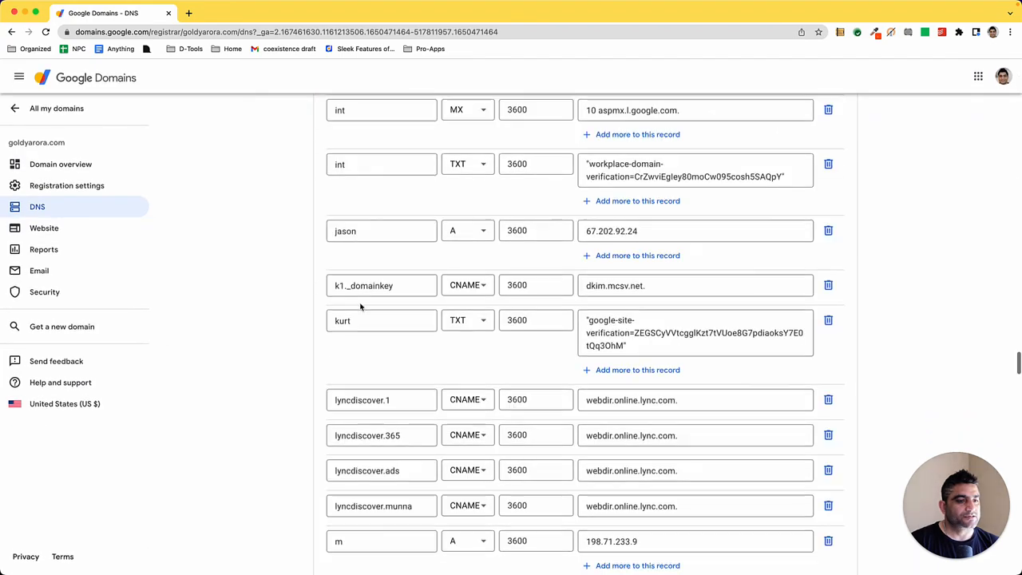
scroll("down", 3)
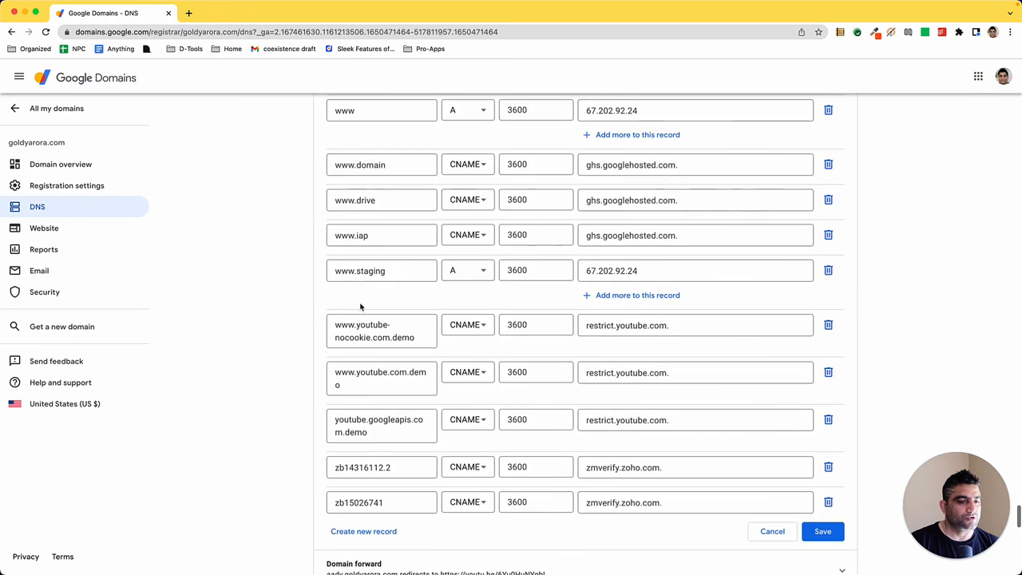
scroll("down", 3)
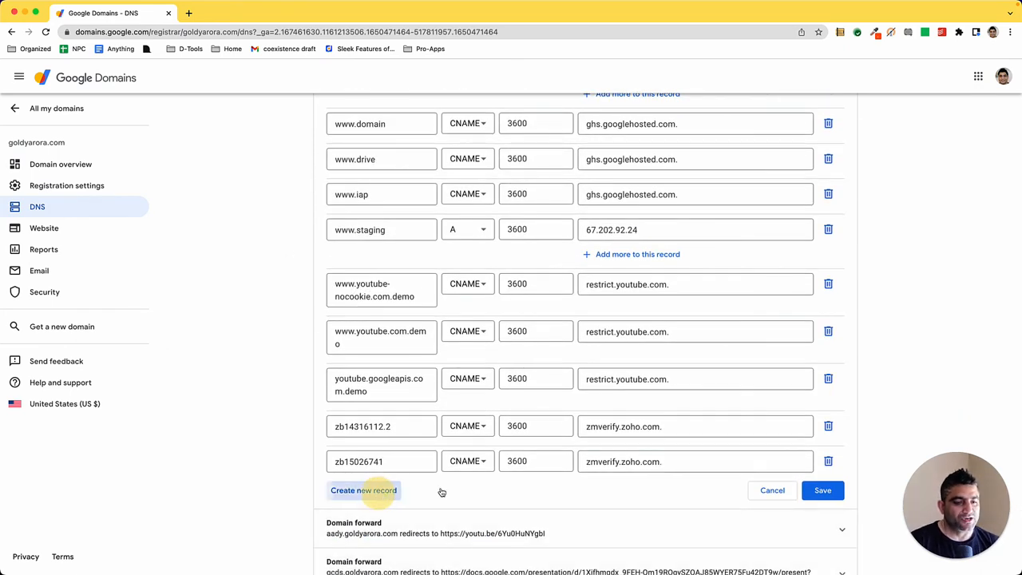
Step: Create a new custom record and set its type to TXT
left_click(361, 490)
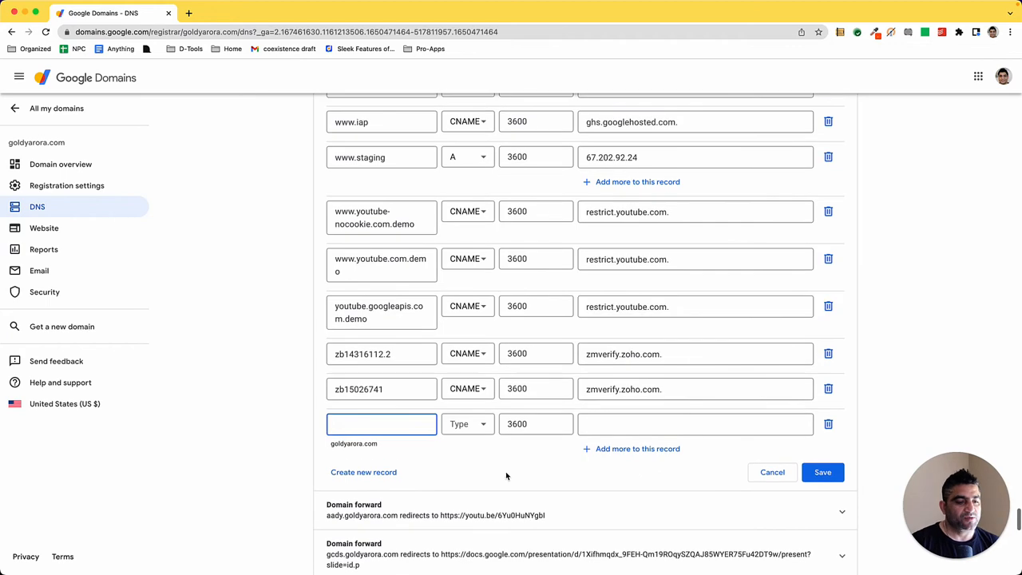
left_click(467, 425)
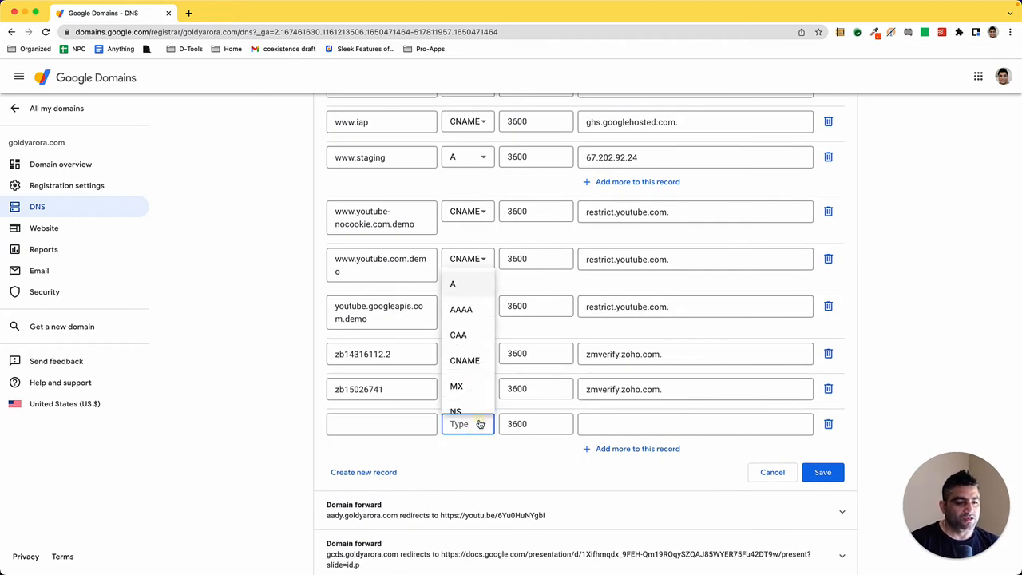
scroll("down", 3)
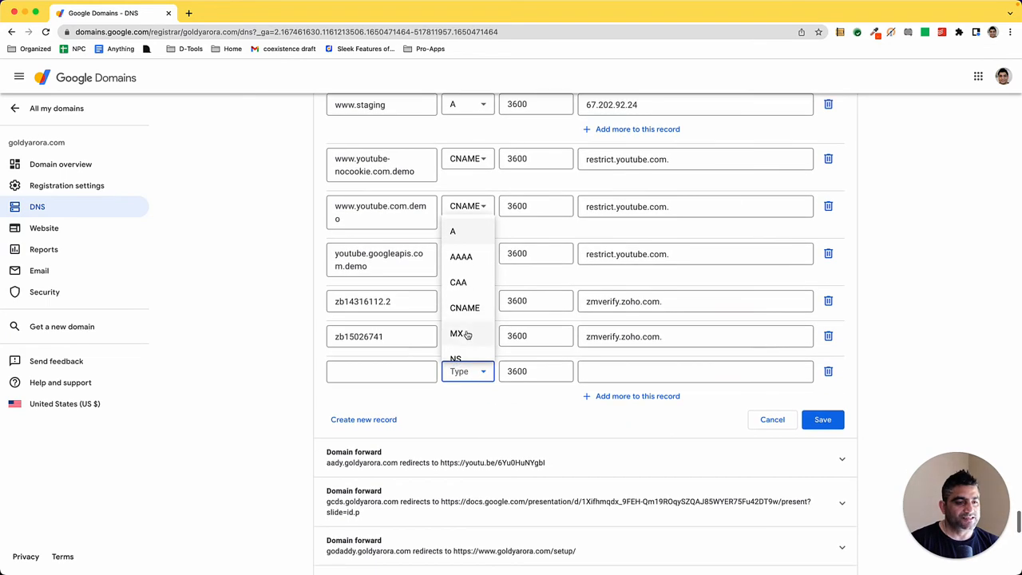
scroll("down", 3)
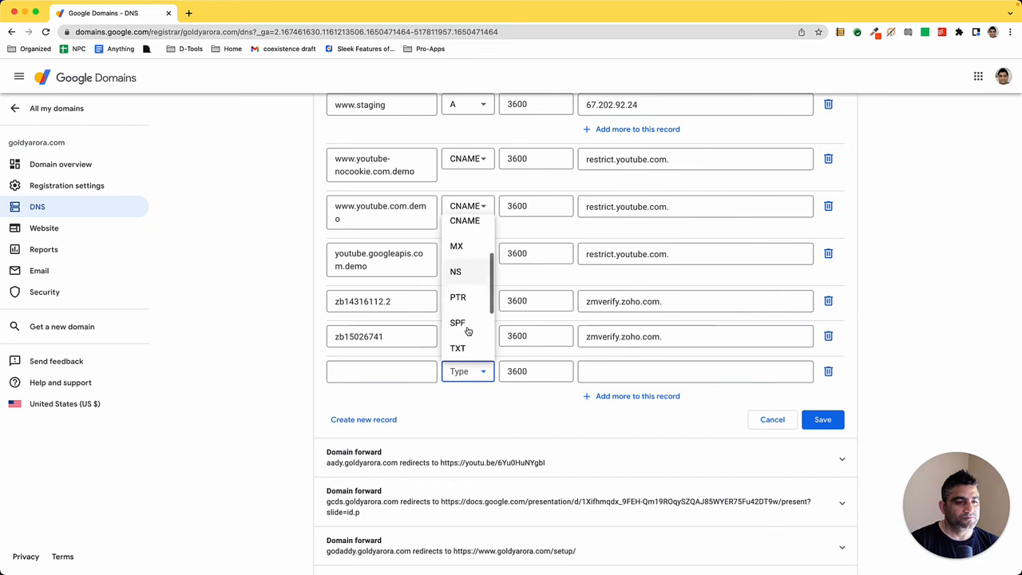
left_click(459, 348)
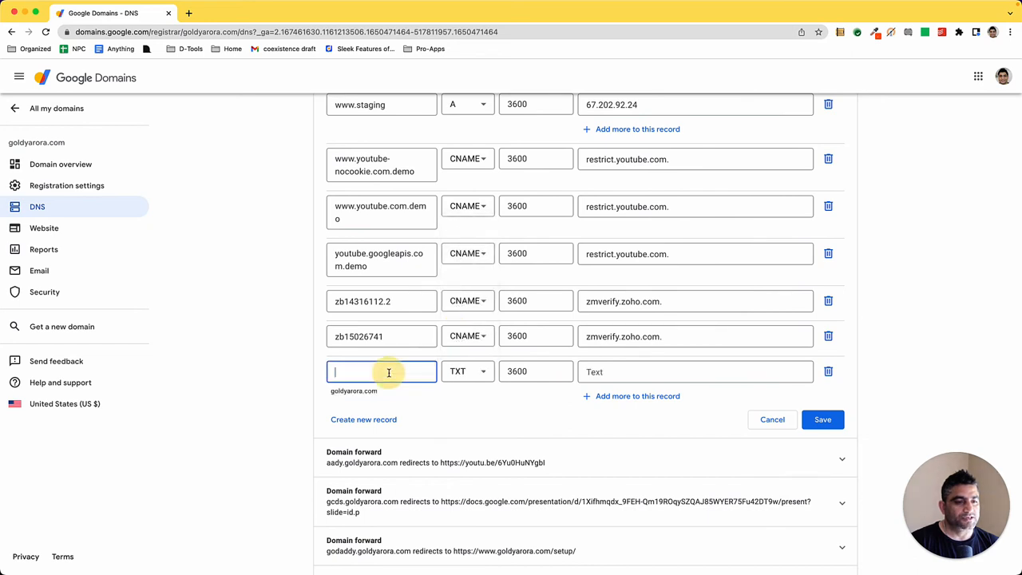
mouse_move(289, 366)
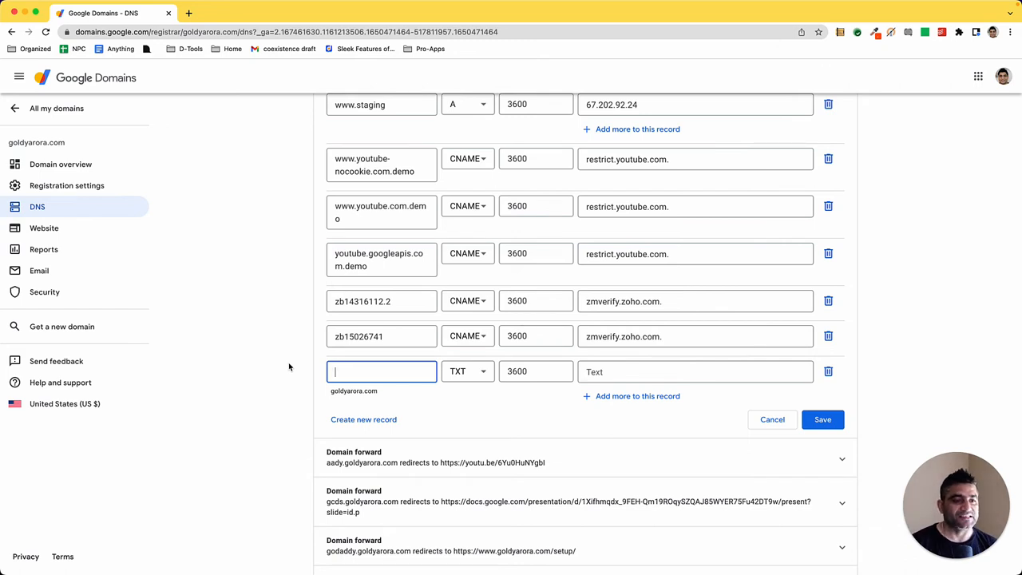
Step: Enter bce as the host name and paste the google-site-verification code as the record data
type("b")
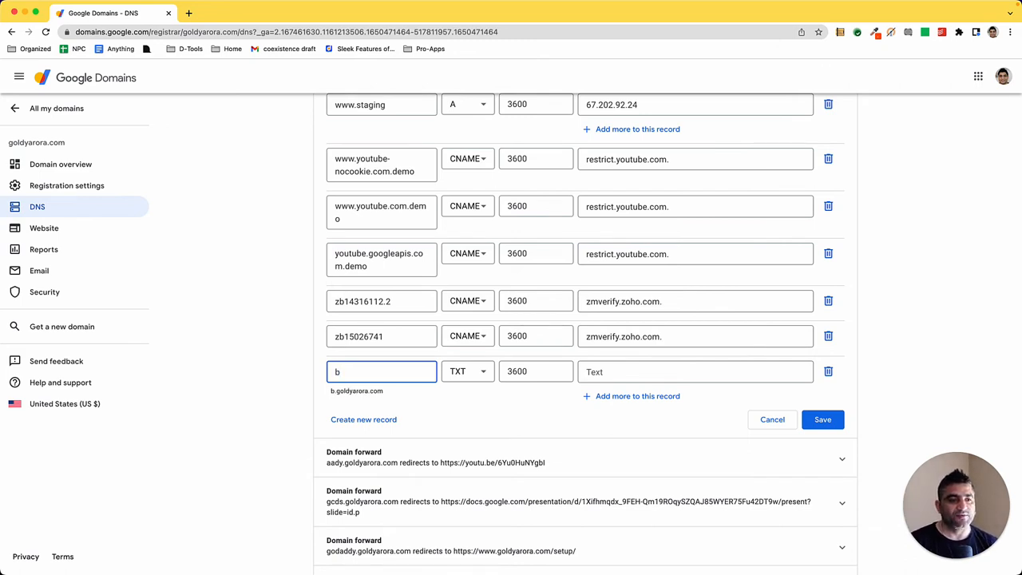
type("ce")
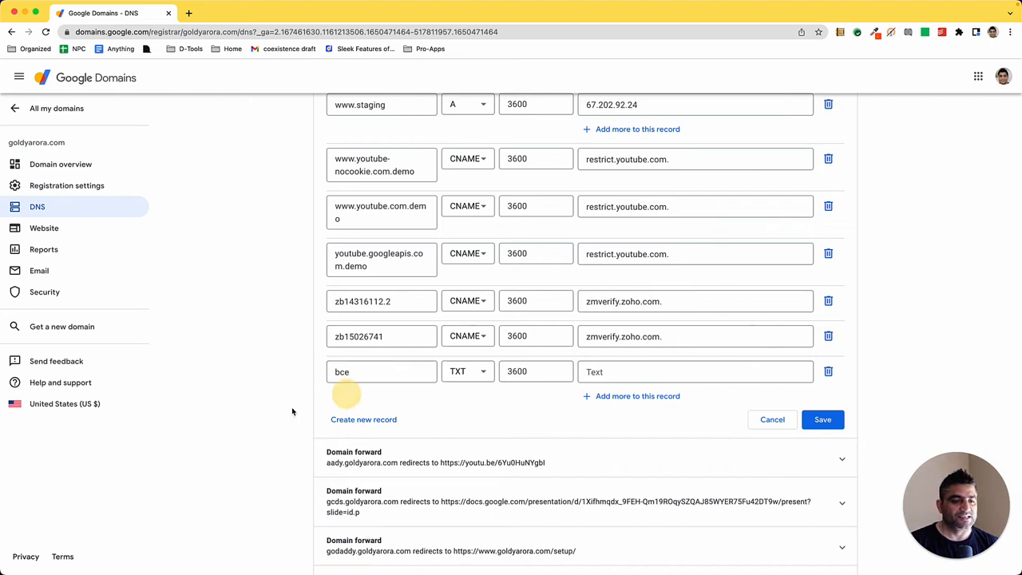
left_click(380, 371)
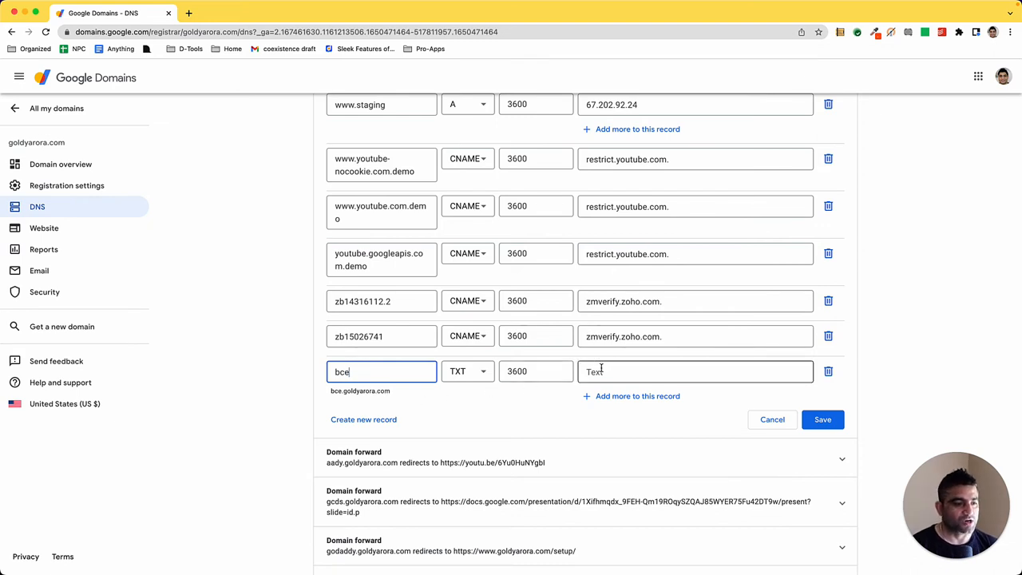
left_click(695, 371)
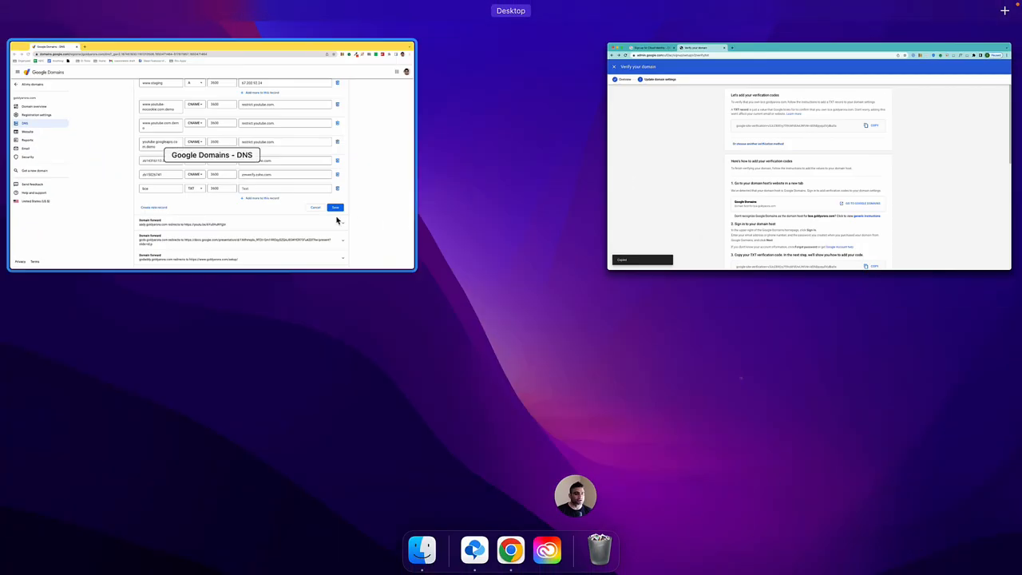
right_click(695, 371)
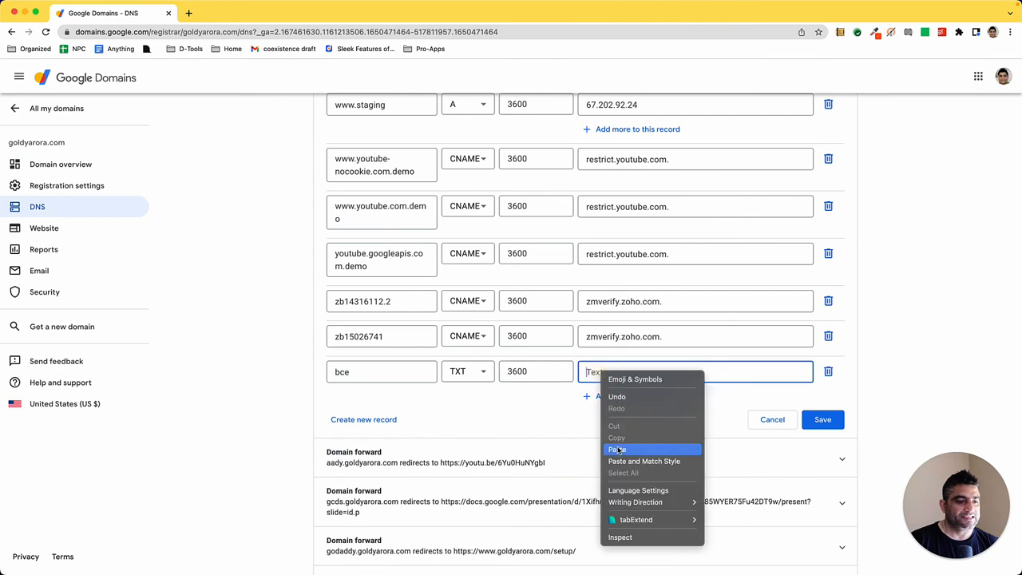
left_click(616, 449)
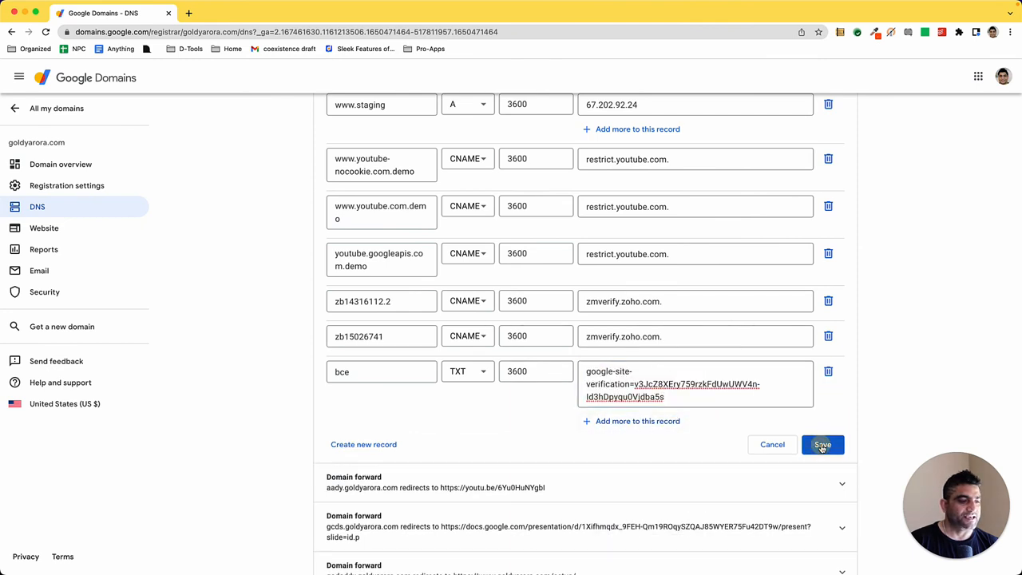
Step: Save the new TXT record, then verify bce.goldyarora.com in Google Admin
left_click(822, 444)
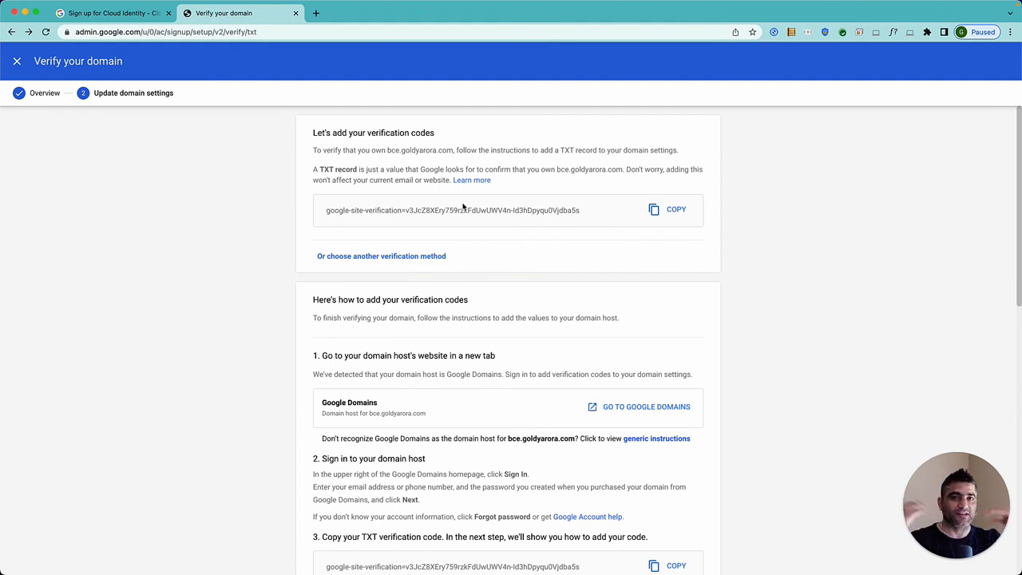
mouse_move(281, 255)
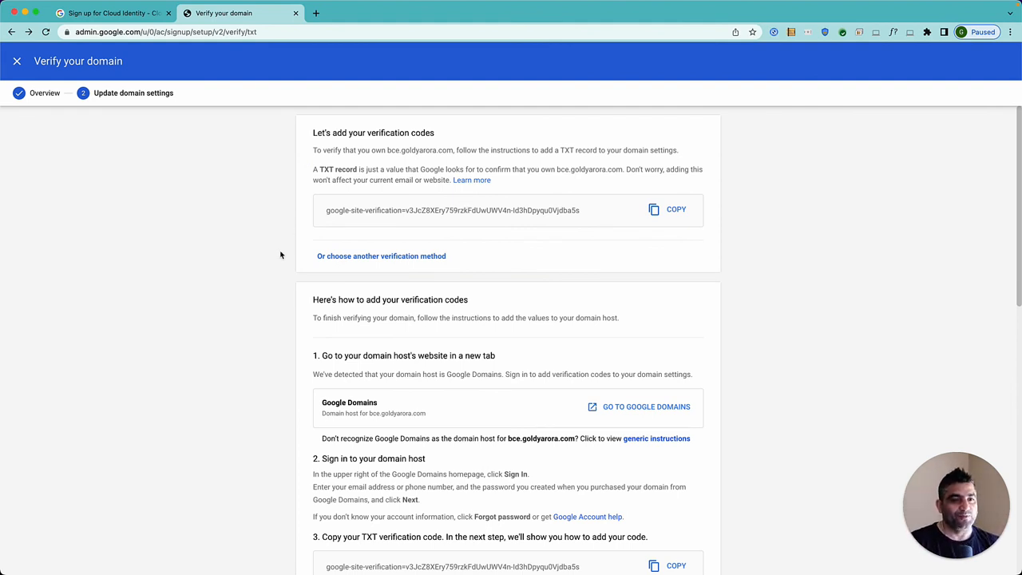
scroll("down", 3)
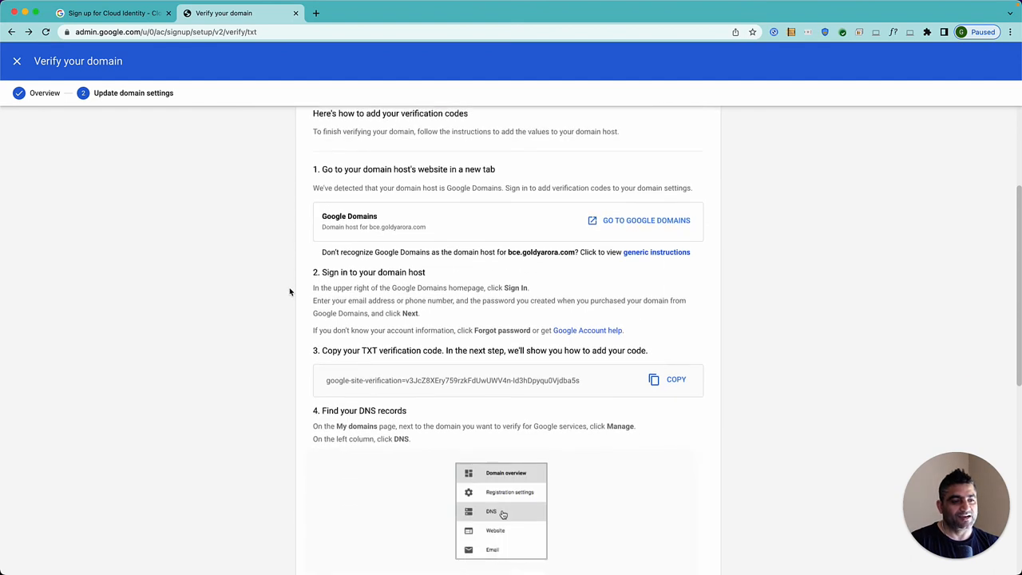
scroll("down", 3)
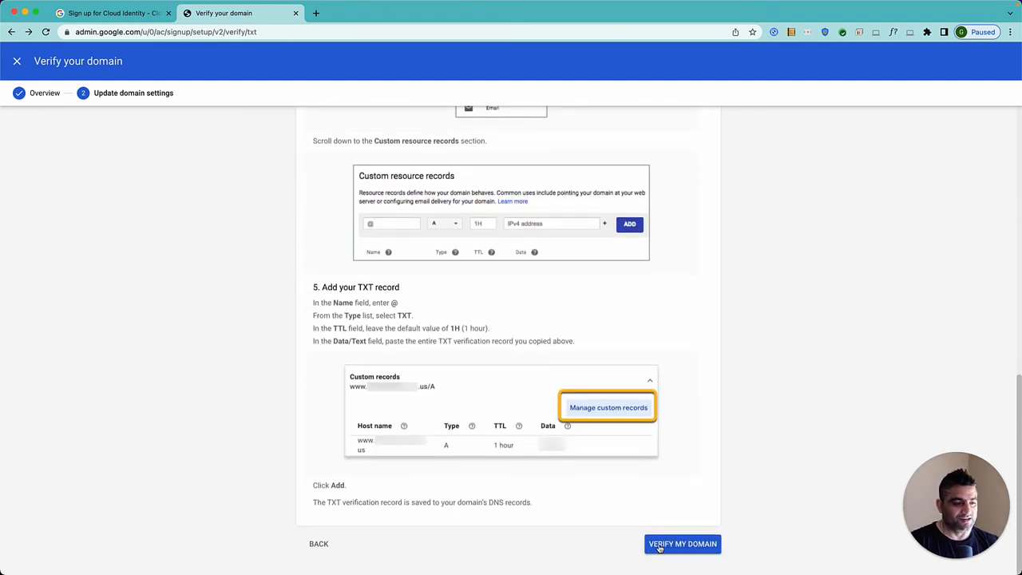
mouse_move(340, 438)
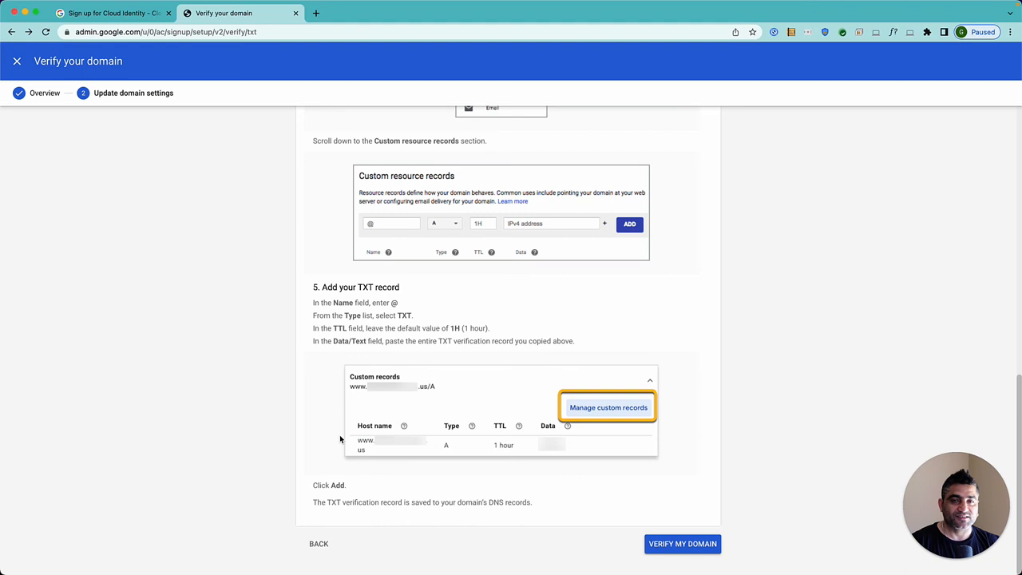
left_click(682, 543)
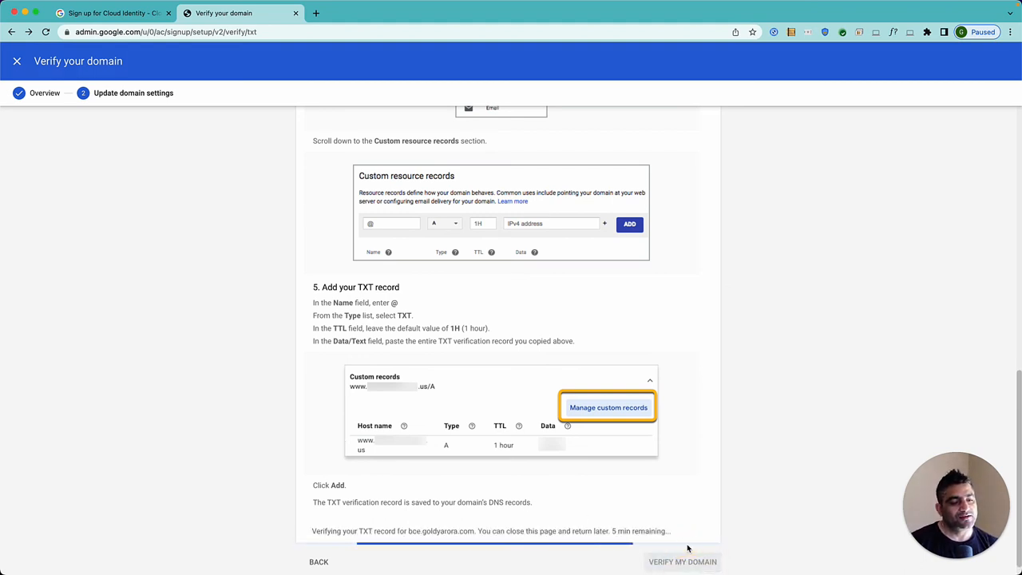
left_click(680, 562)
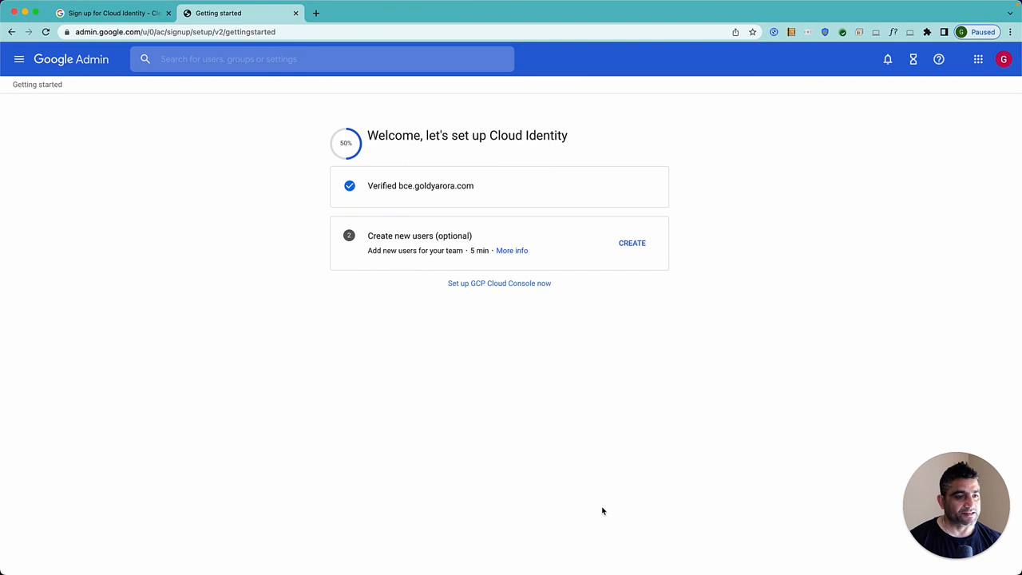
mouse_move(712, 371)
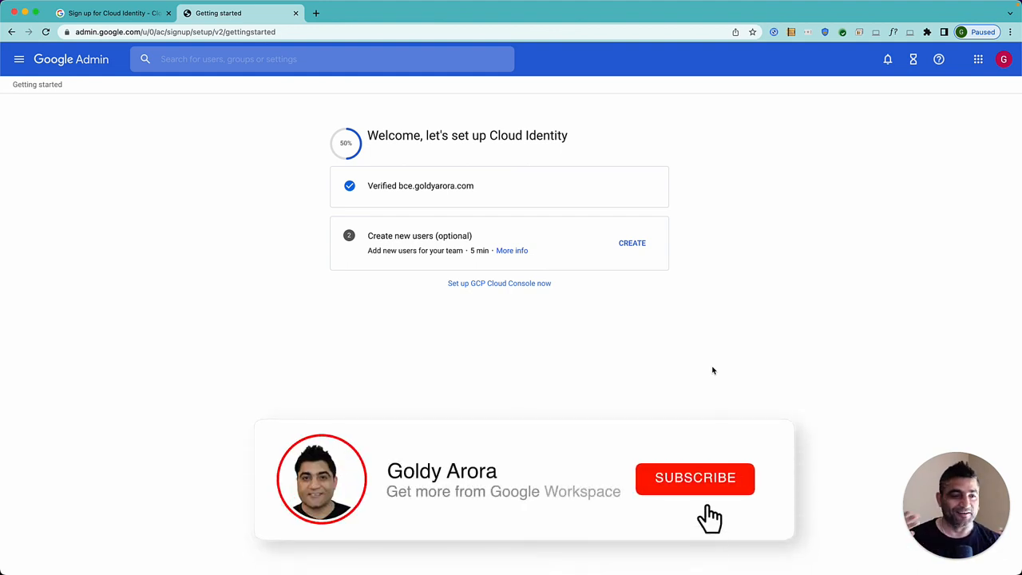
left_click(695, 479)
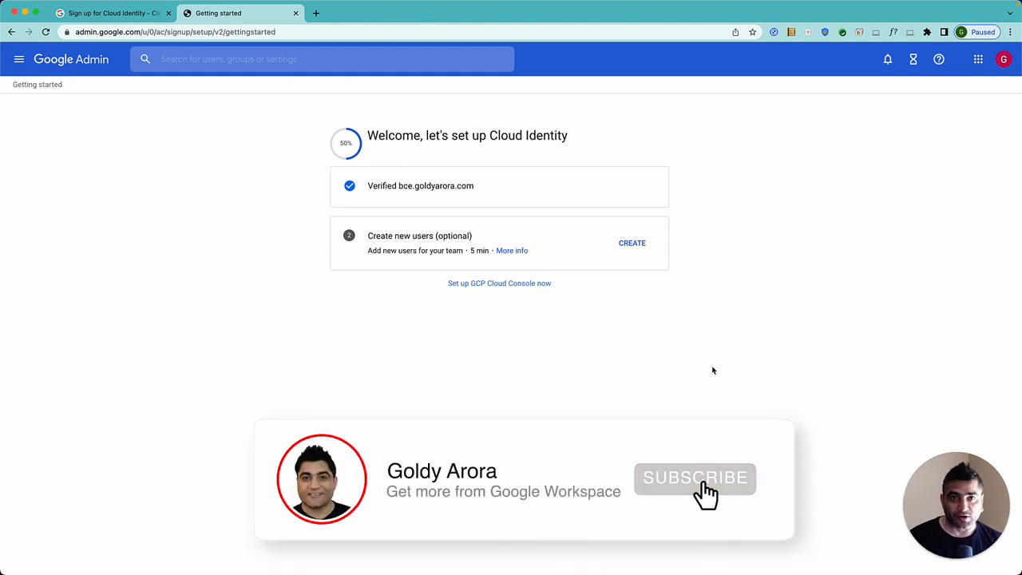